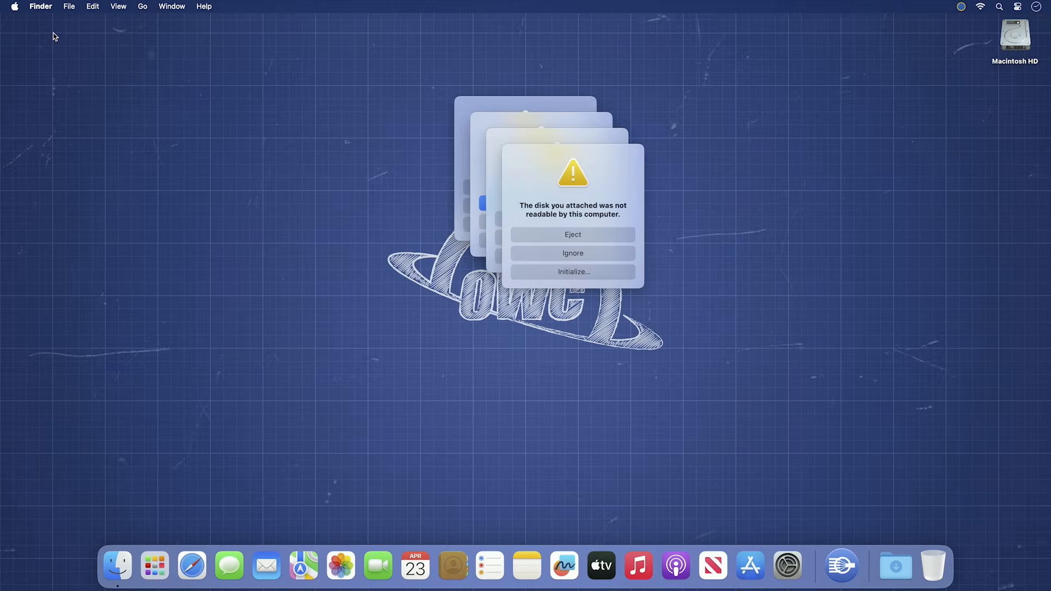
{"action": "mouse_move", "coordinate": [354, 124]}
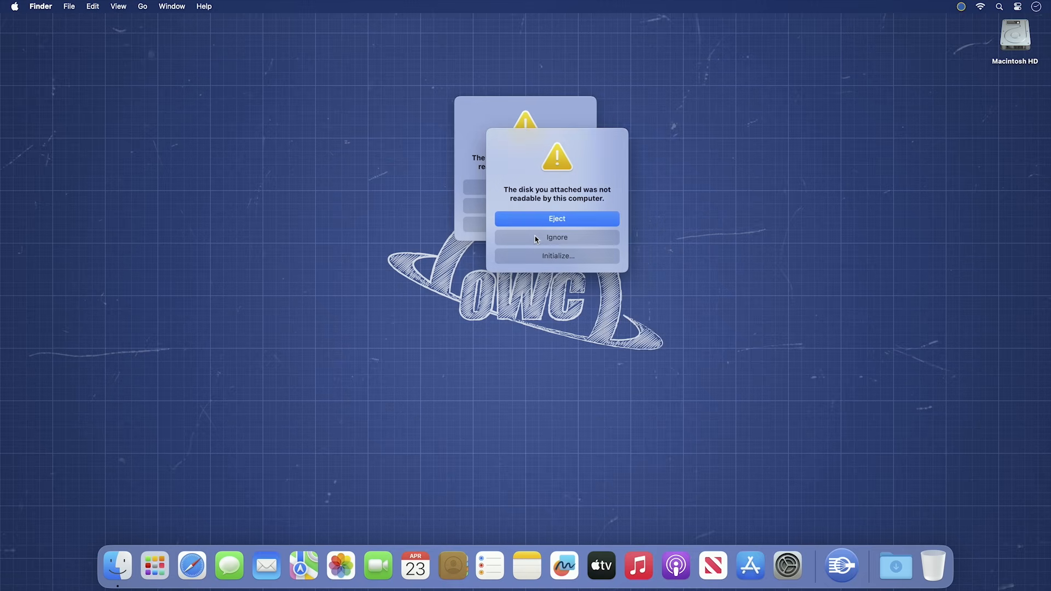
- Dismiss the 'disk not readable' alert so only Macintosh HD shows on the desktop
{"action": "left_click", "coordinate": [556, 219]}
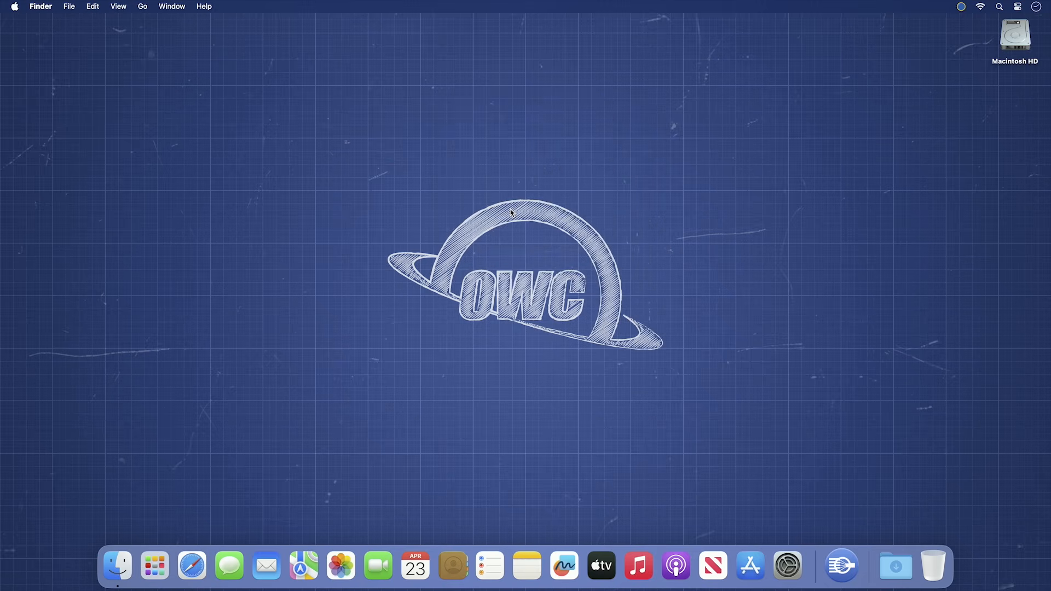
{"action": "mouse_move", "coordinate": [815, 531]}
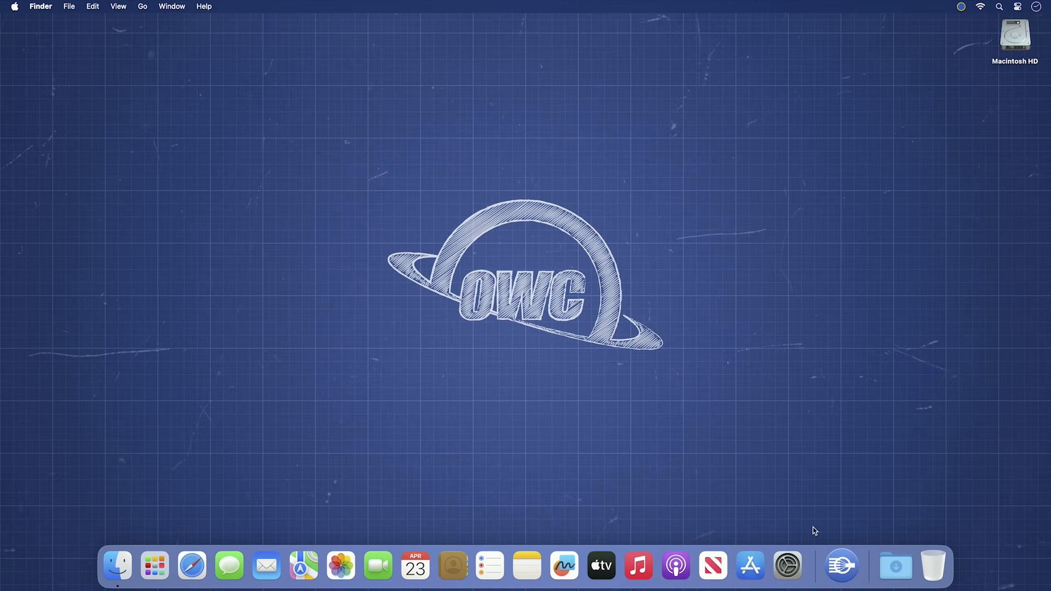
- Launch SoftRAID from the Dock to list the four Thunderbolt SATA disks, NVMe drive and Macintosh HD
{"action": "left_click", "coordinate": [841, 566]}
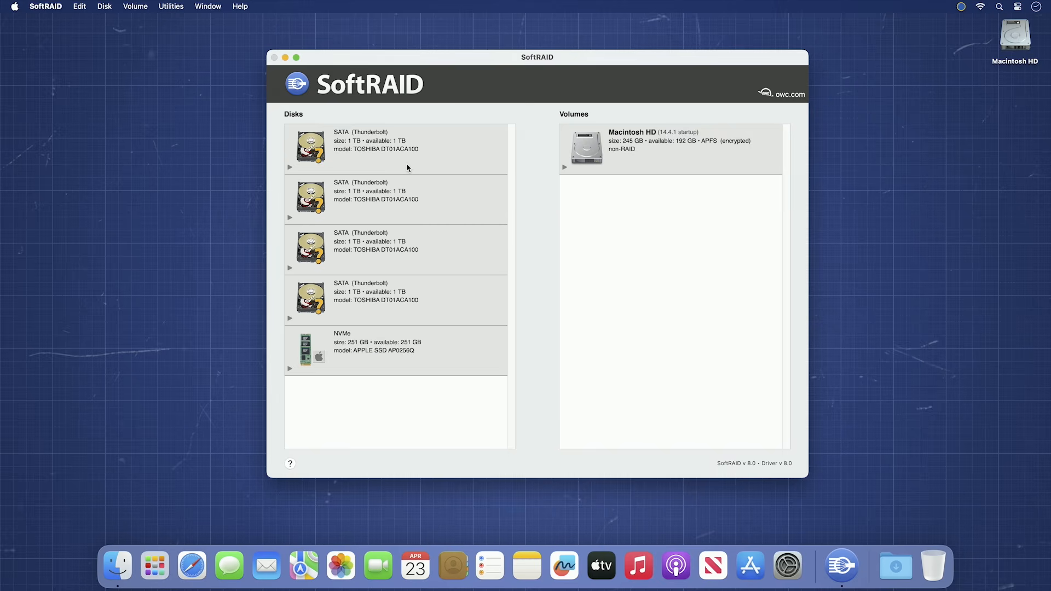
{"action": "mouse_move", "coordinate": [545, 167]}
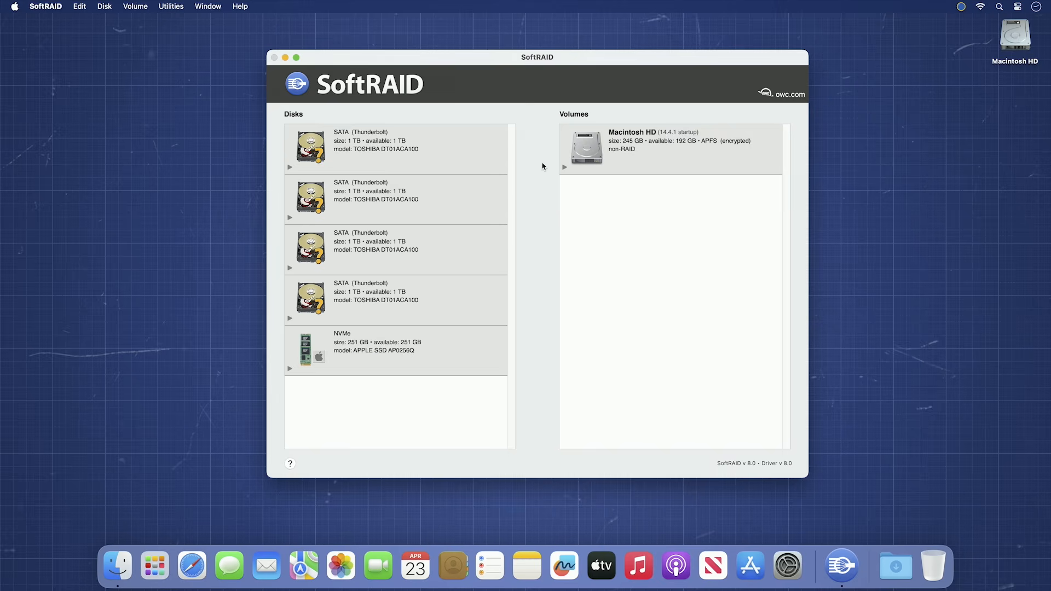
{"action": "mouse_move", "coordinate": [454, 166]}
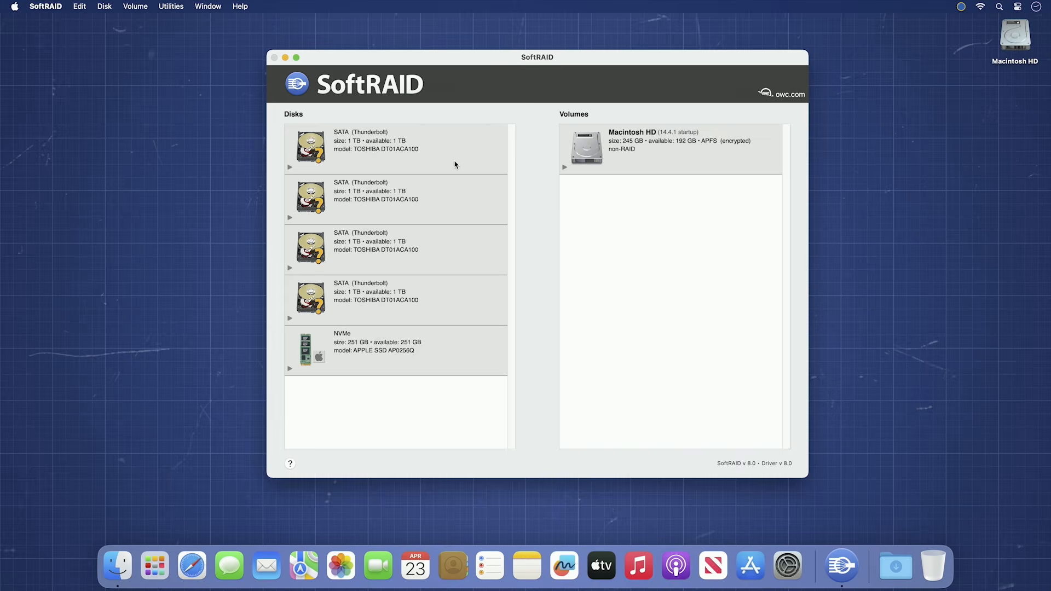
{"action": "mouse_move", "coordinate": [453, 300]}
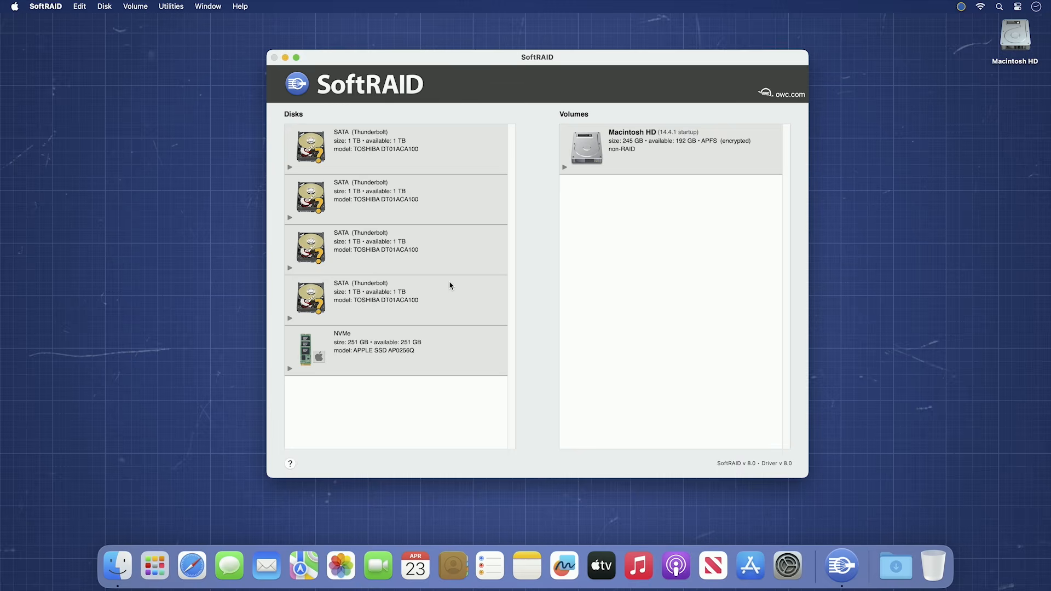
{"action": "mouse_move", "coordinate": [442, 163]}
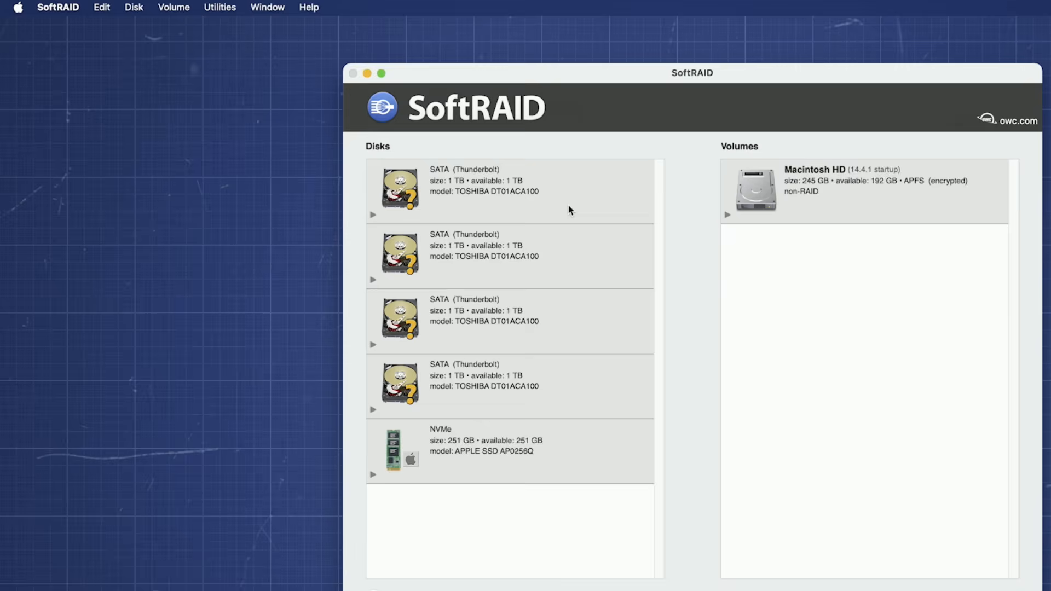
- Select the first Thunderbolt SATA disk and bring up its Certify dialog (3 passes, 15-minute random access test)
{"action": "left_click", "coordinate": [510, 191]}
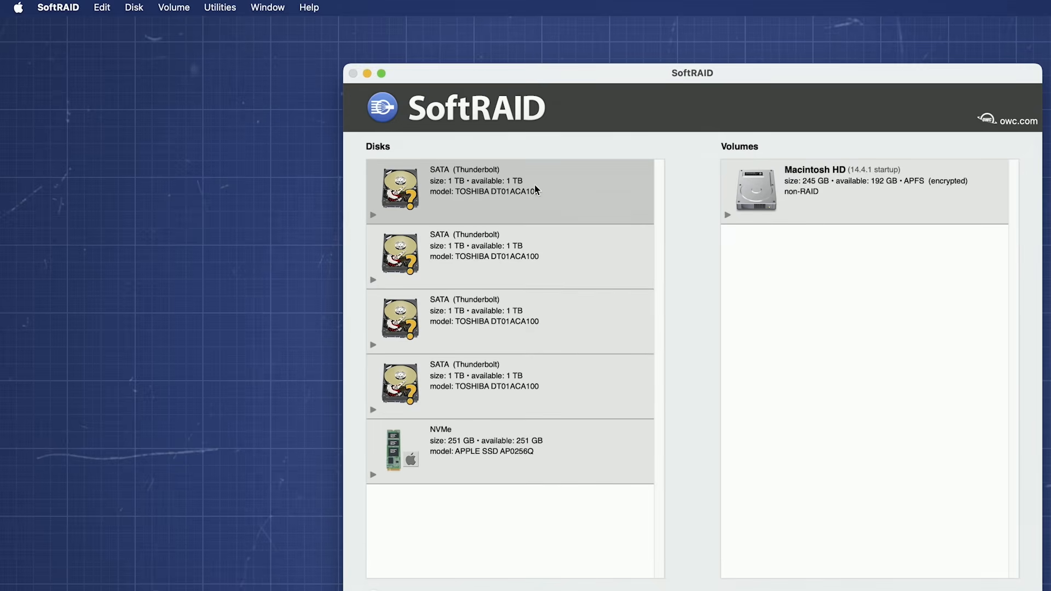
{"action": "left_click", "coordinate": [134, 8]}
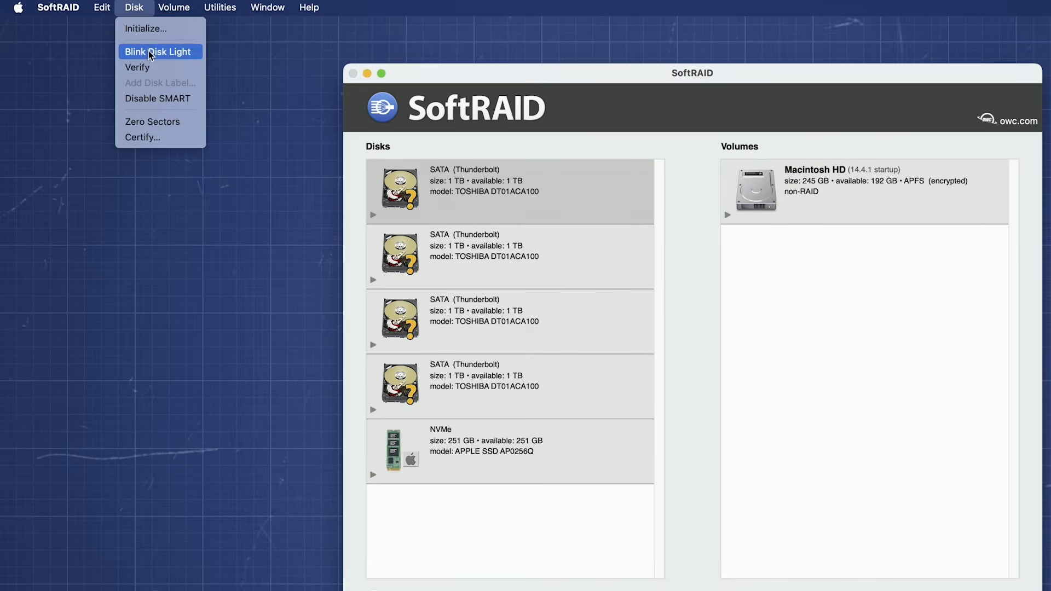
{"action": "mouse_move", "coordinate": [154, 138]}
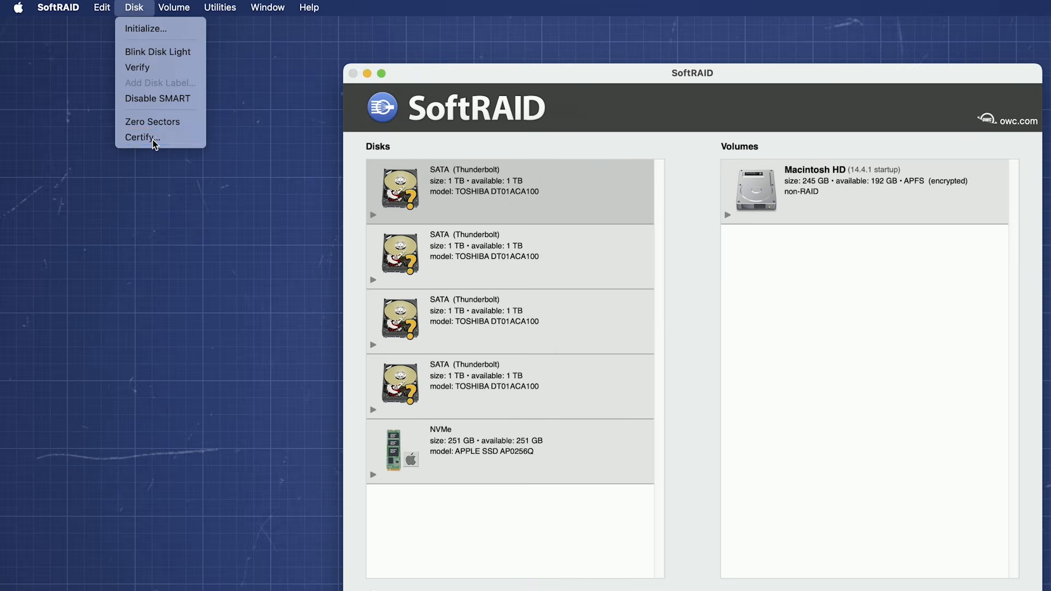
{"action": "left_click", "coordinate": [141, 138]}
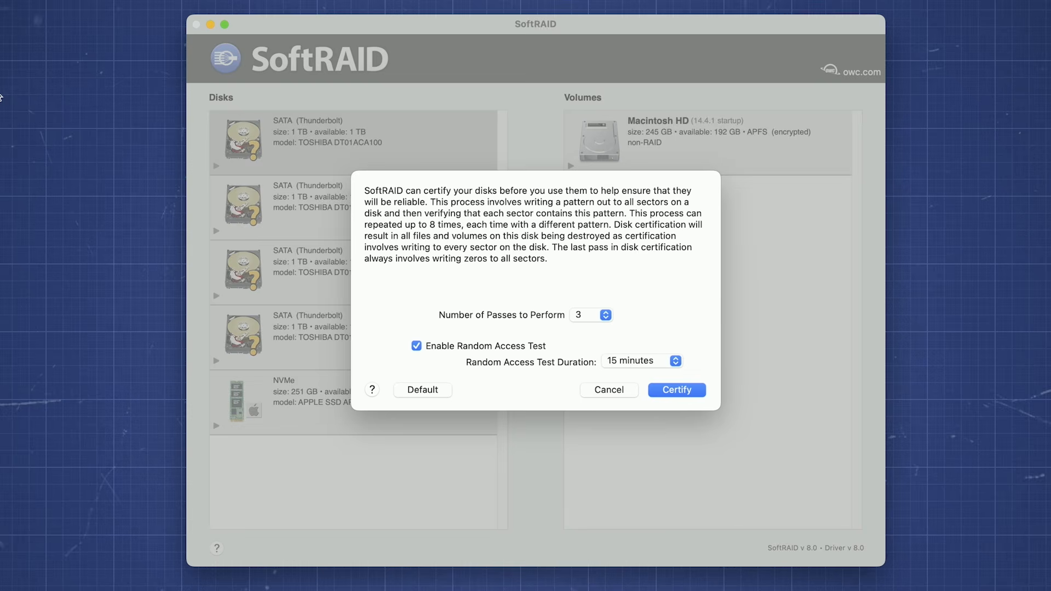
{"action": "mouse_move", "coordinate": [612, 378]}
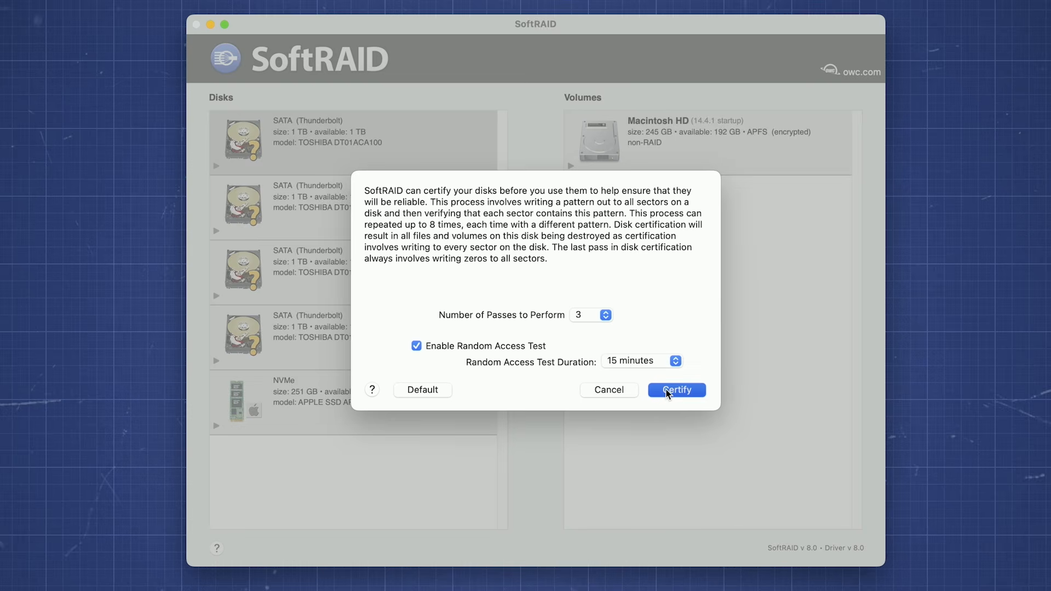
- Start a three-pass certification of the first SATA disk, confirming the overwrite and authorizing with the admin password
{"action": "left_click", "coordinate": [676, 390]}
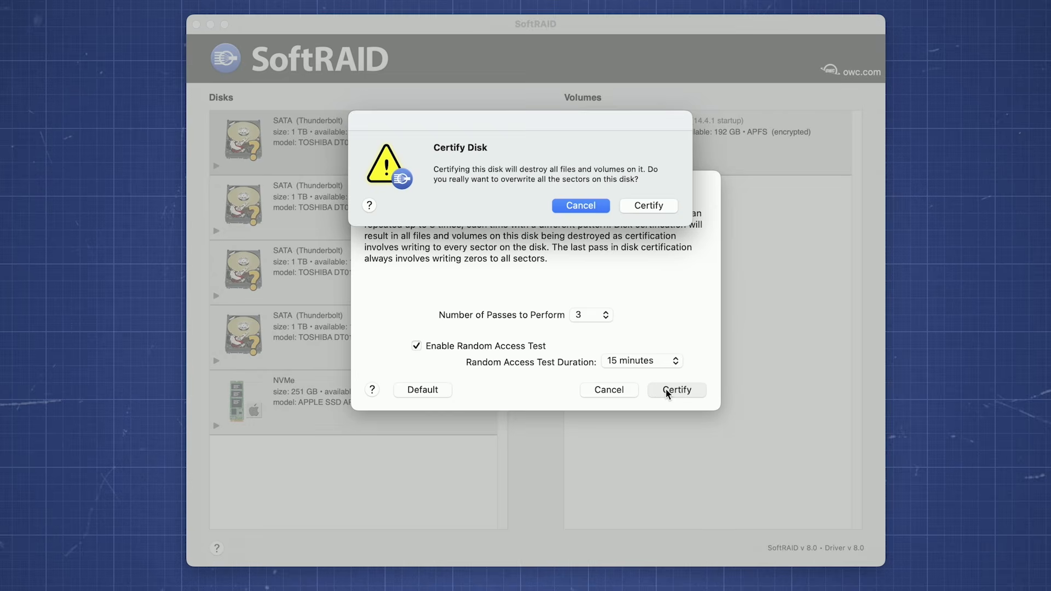
{"action": "mouse_move", "coordinate": [645, 213]}
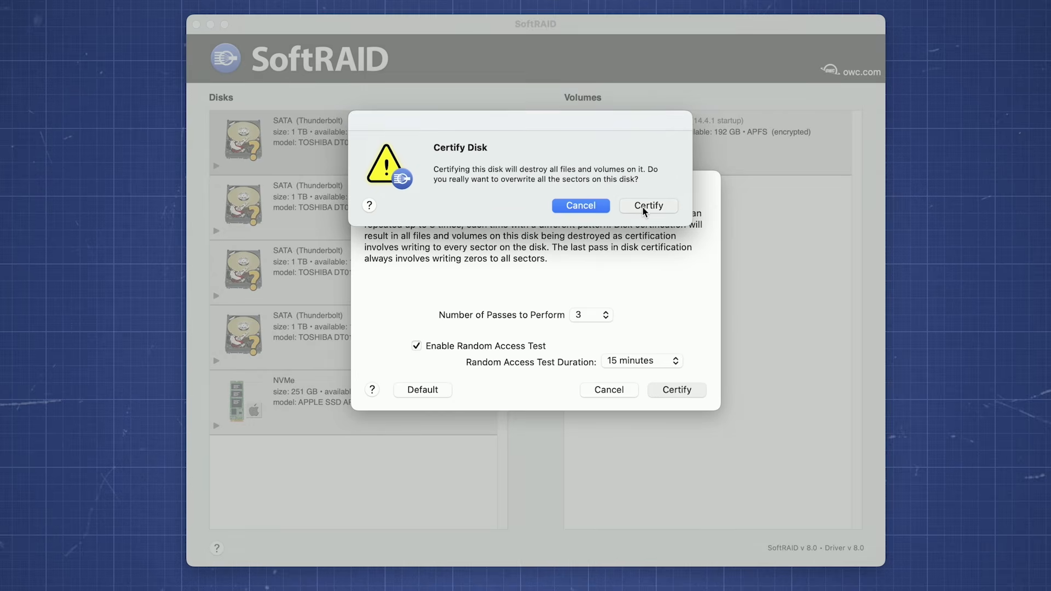
{"action": "left_click", "coordinate": [647, 206]}
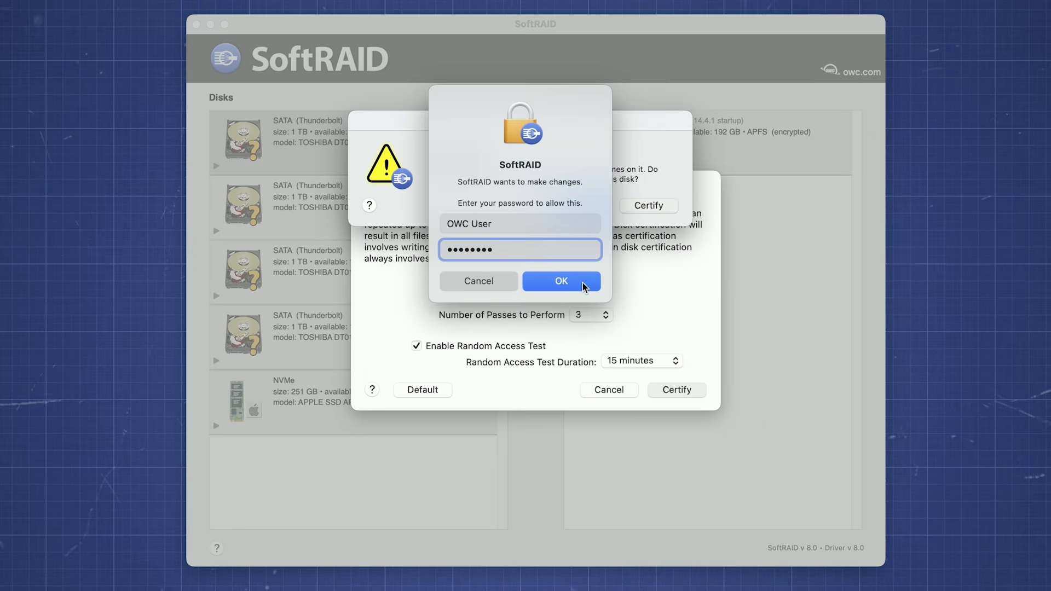
{"action": "left_click", "coordinate": [560, 281]}
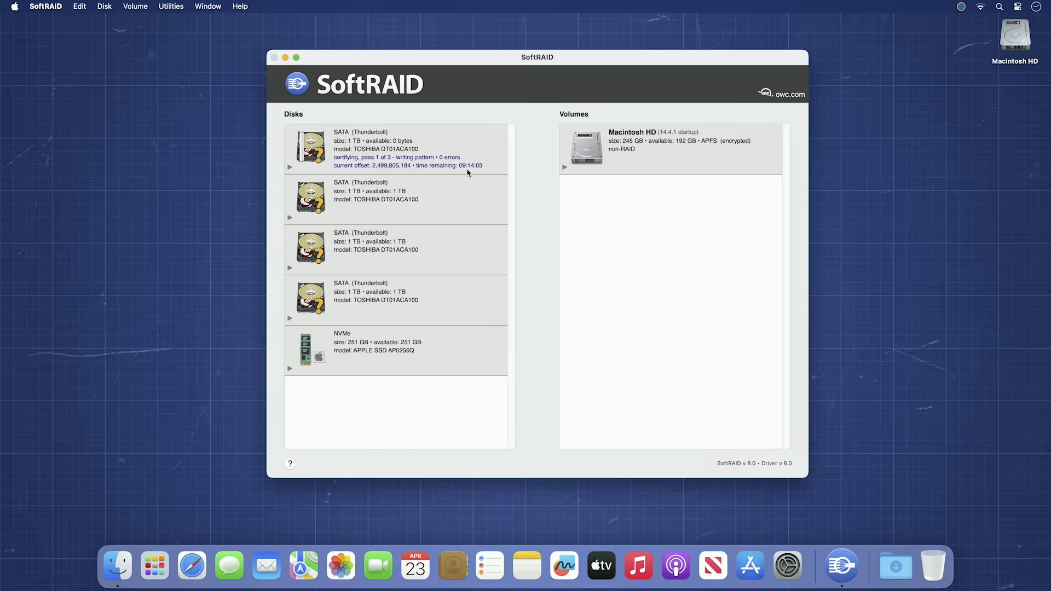
- Start certifying the next SATA disk so the remaining disks also run pass 1 of 3
{"action": "left_click", "coordinate": [135, 6]}
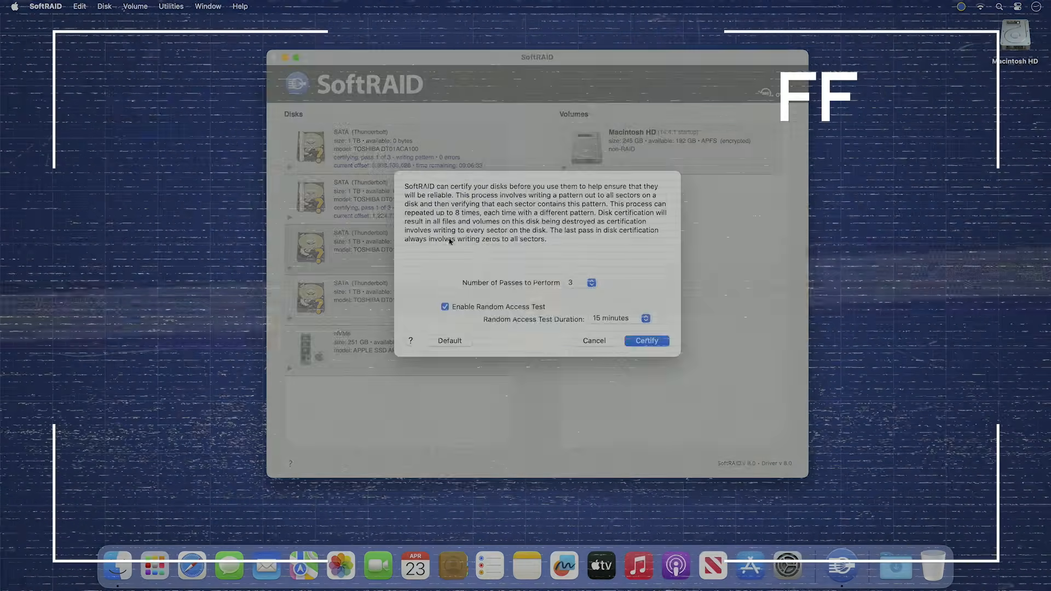
{"action": "left_click", "coordinate": [647, 340]}
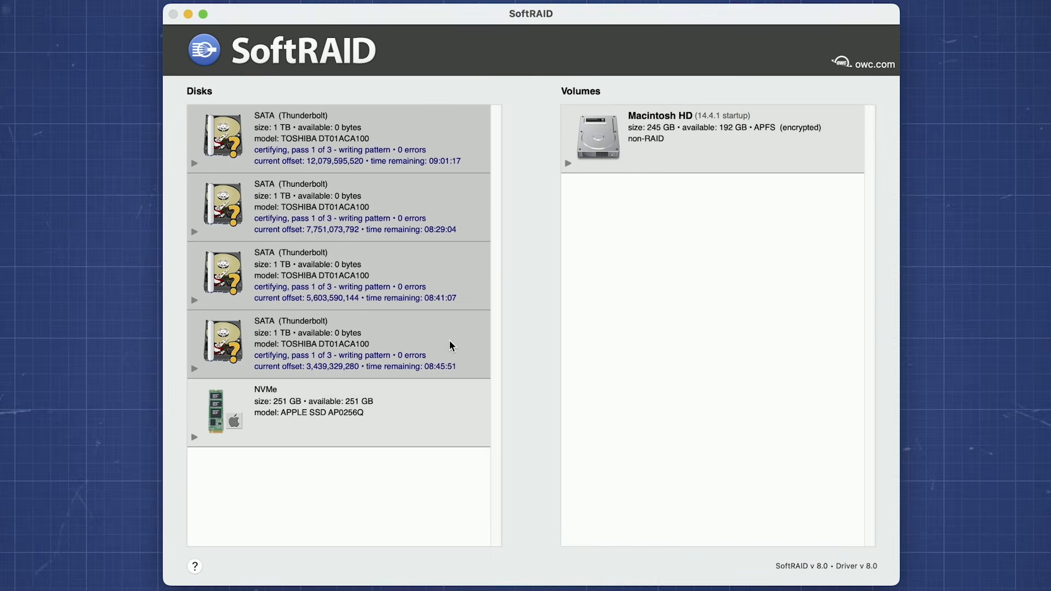
- Certify the remaining SATA disks with three passes, resuming each interrupted certification where it stopped
{"action": "right_click", "coordinate": [449, 345]}
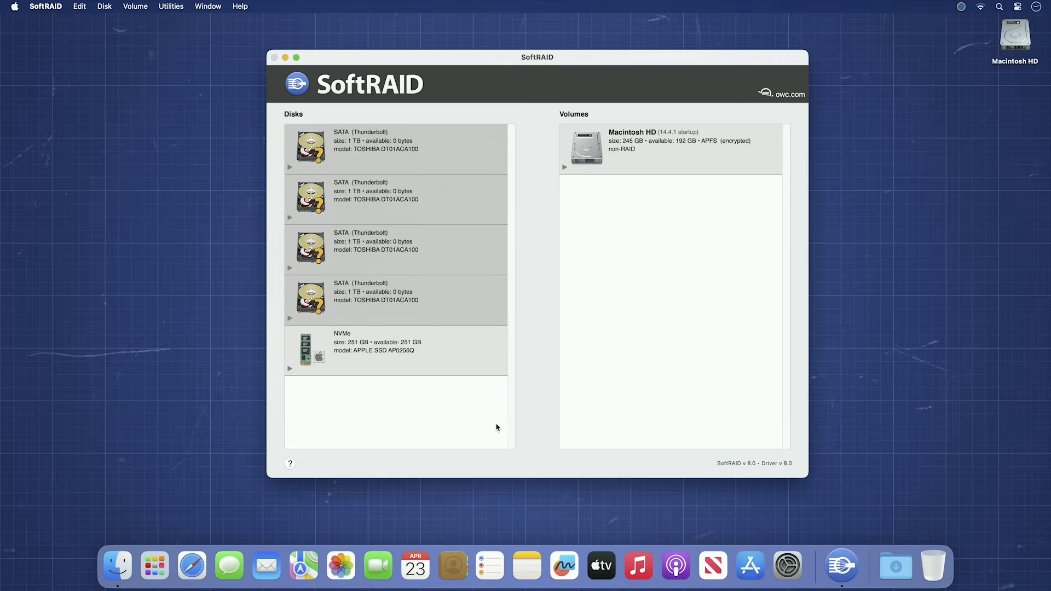
{"action": "left_click", "coordinate": [104, 7]}
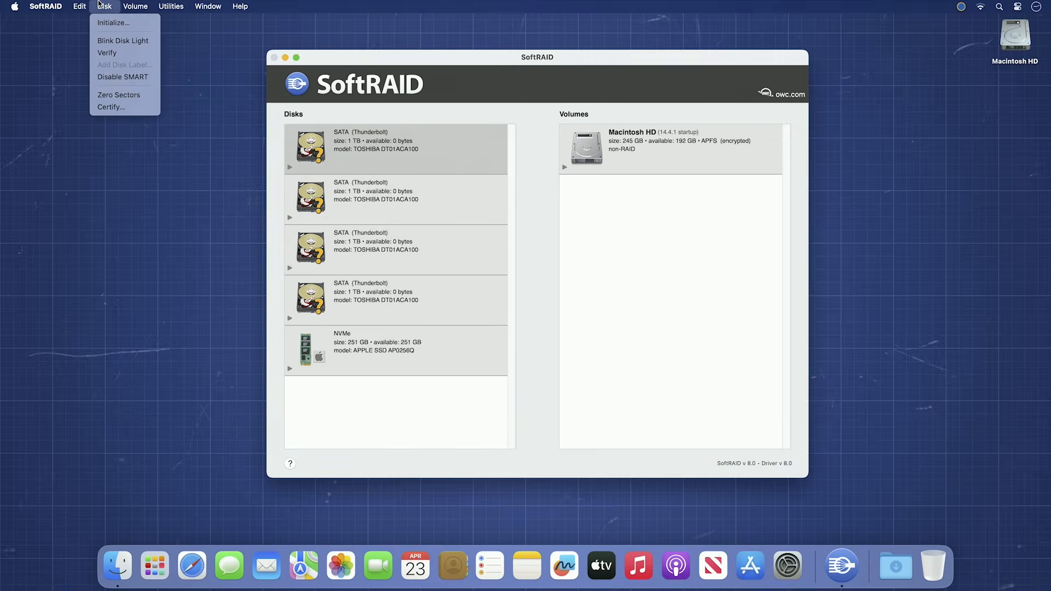
{"action": "left_click", "coordinate": [111, 107]}
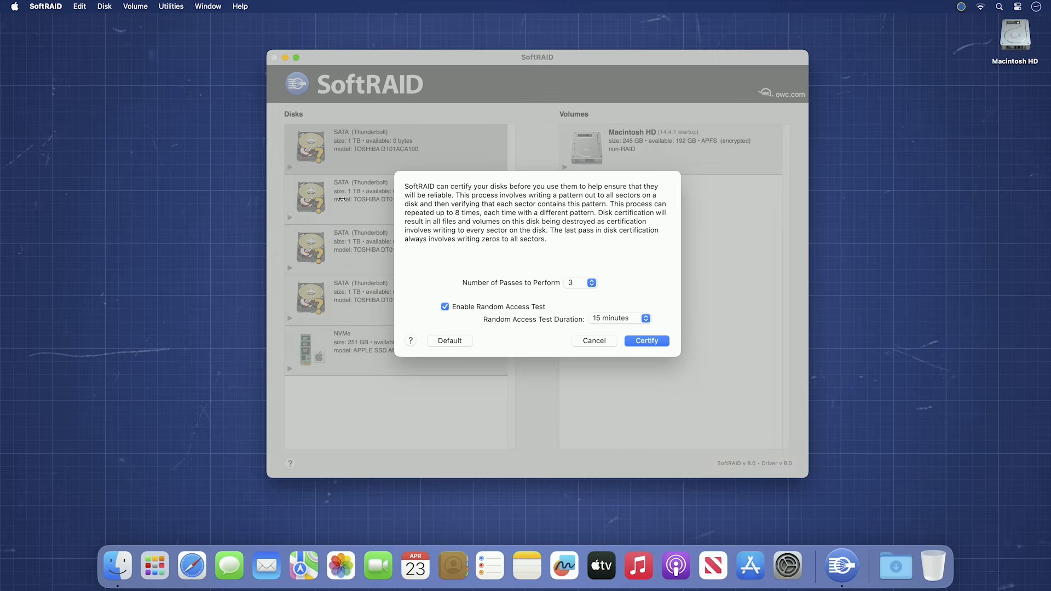
{"action": "left_click", "coordinate": [646, 341]}
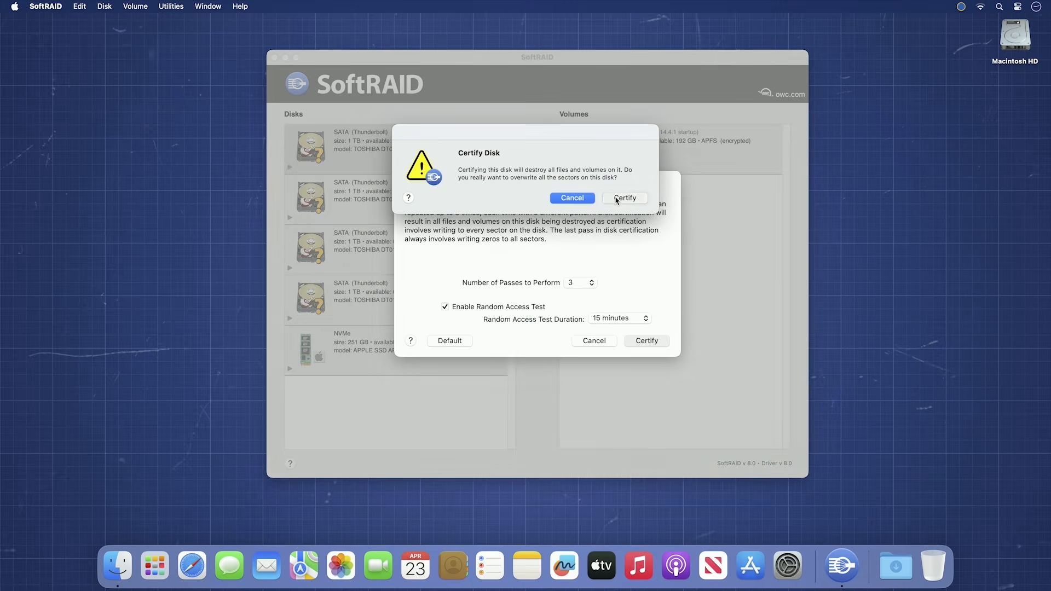
{"action": "left_click", "coordinate": [623, 198]}
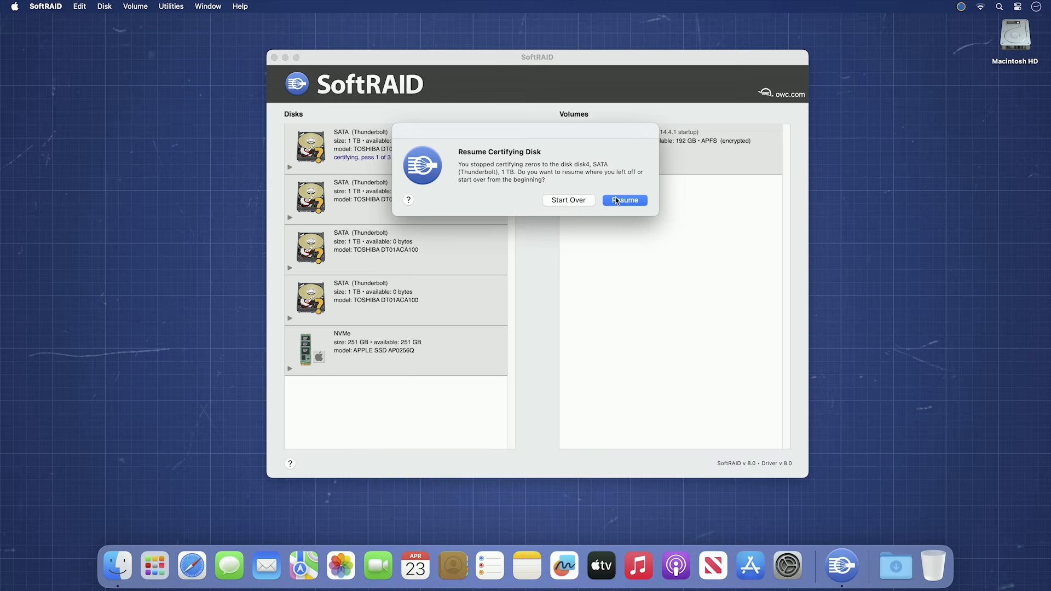
{"action": "left_click", "coordinate": [623, 199]}
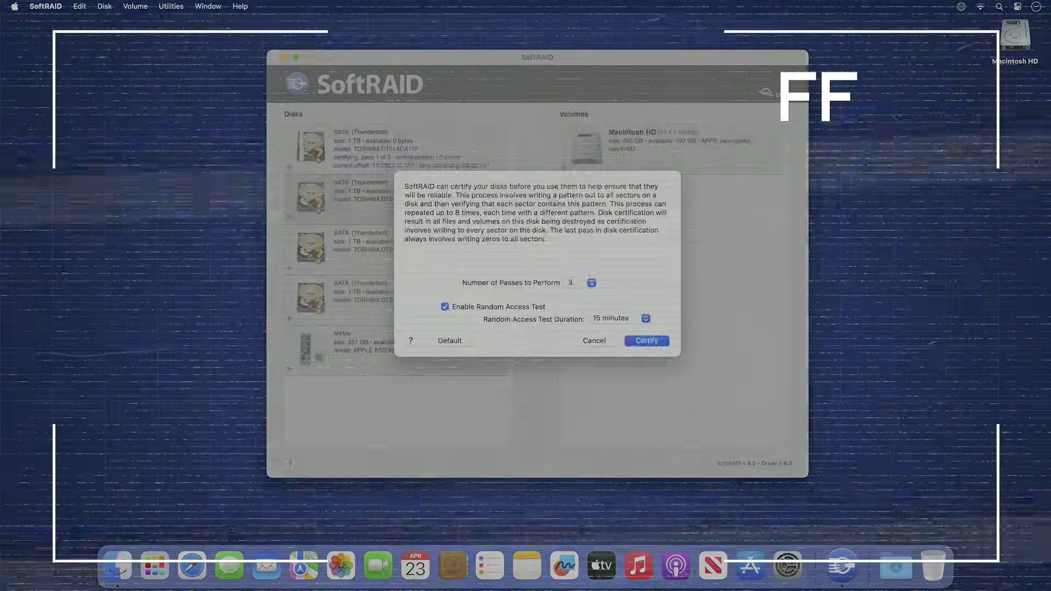
{"action": "left_click", "coordinate": [646, 340]}
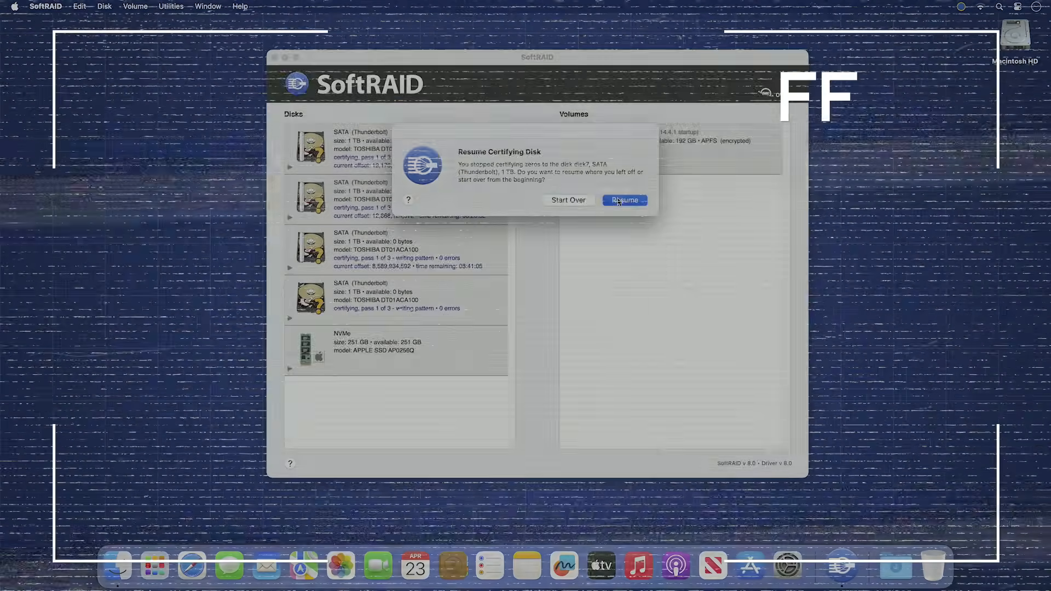
- Resume the last certification and acknowledge each disk's Task Complete notice showing 0 errors
{"action": "left_click", "coordinate": [623, 199]}
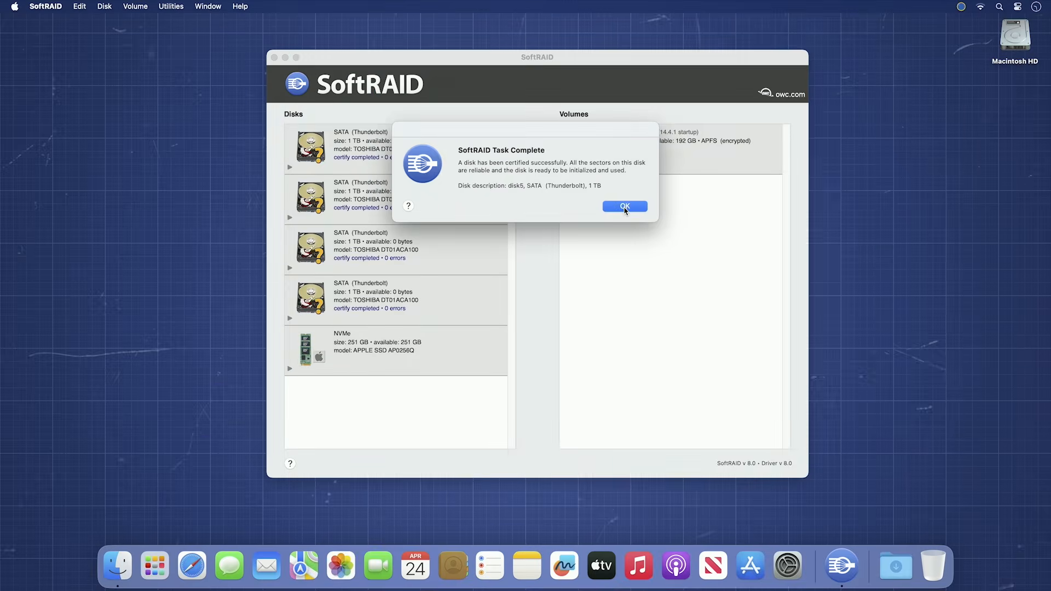
{"action": "left_click", "coordinate": [624, 206]}
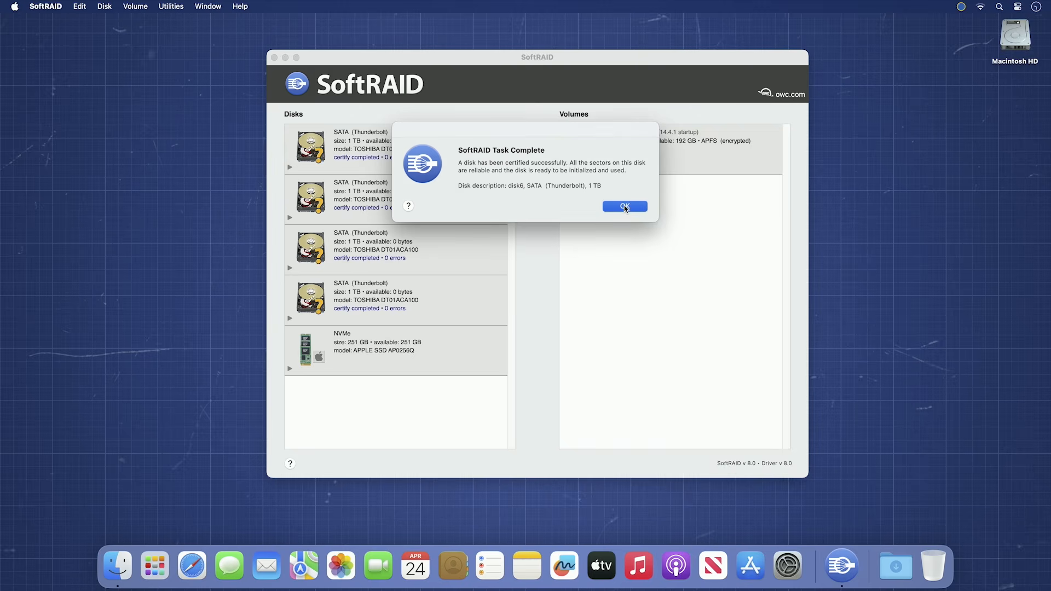
{"action": "left_click", "coordinate": [624, 206]}
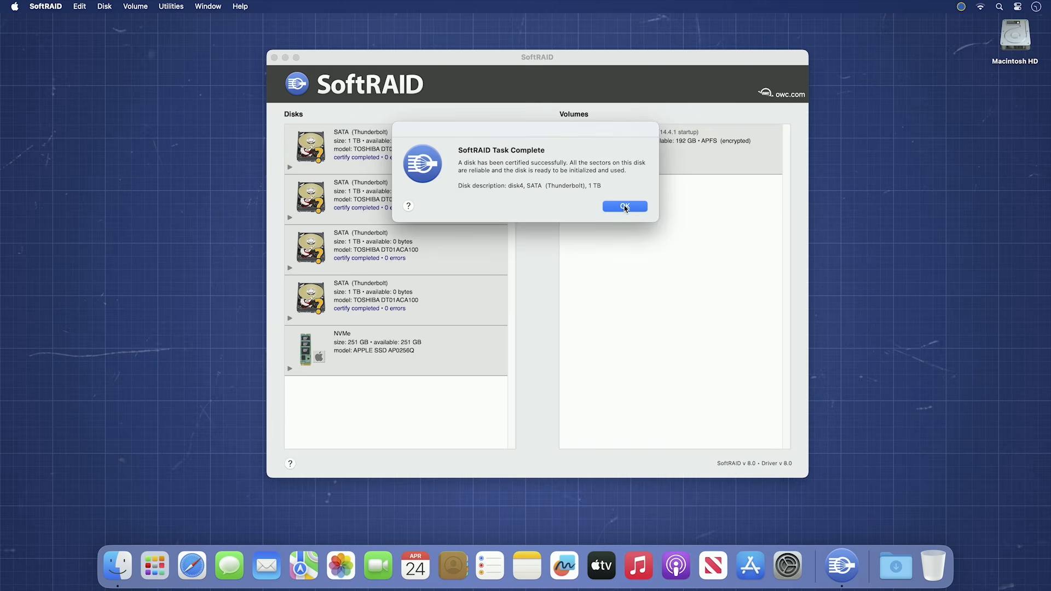
{"action": "left_click", "coordinate": [624, 207]}
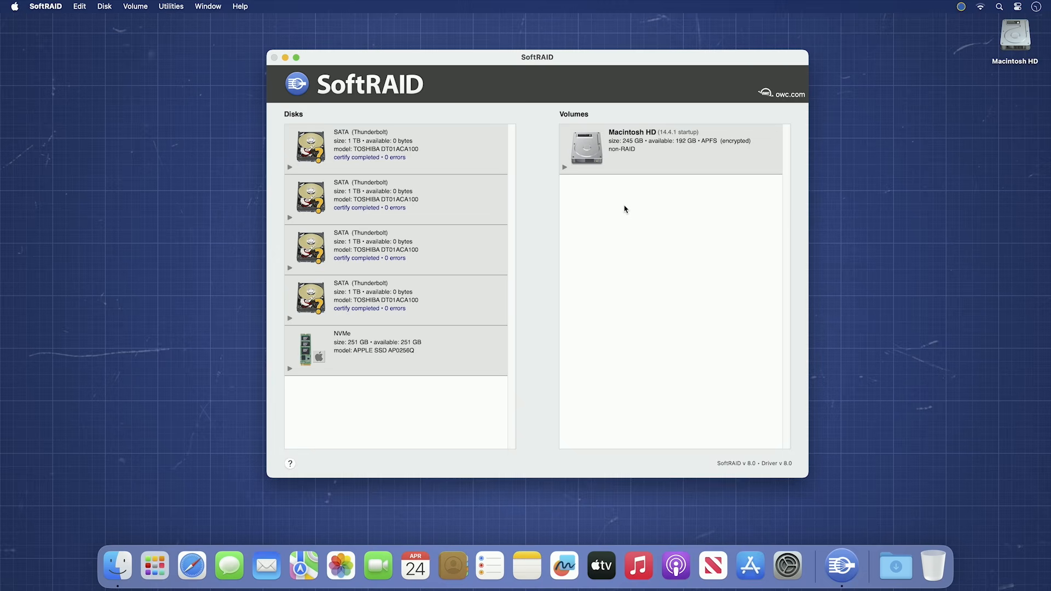
{"action": "mouse_move", "coordinate": [444, 157]}
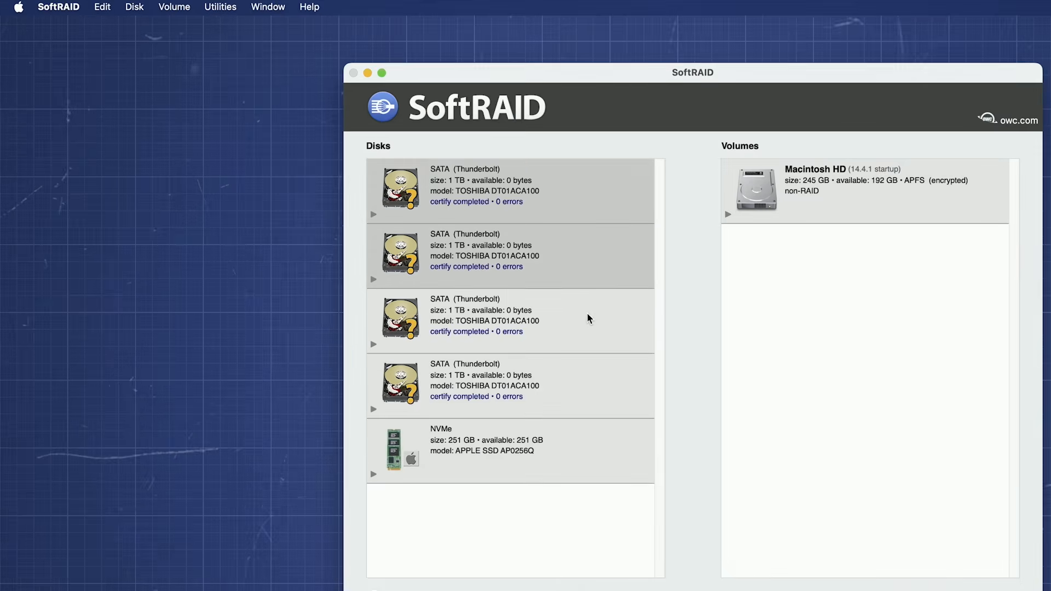
{"action": "mouse_move", "coordinate": [595, 388]}
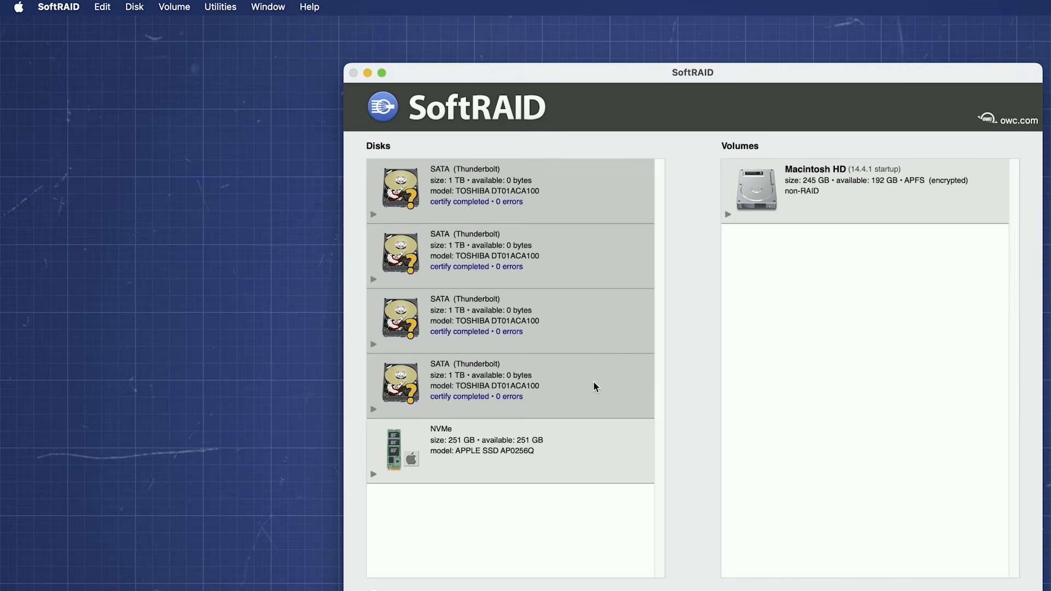
{"action": "mouse_move", "coordinate": [141, 13]}
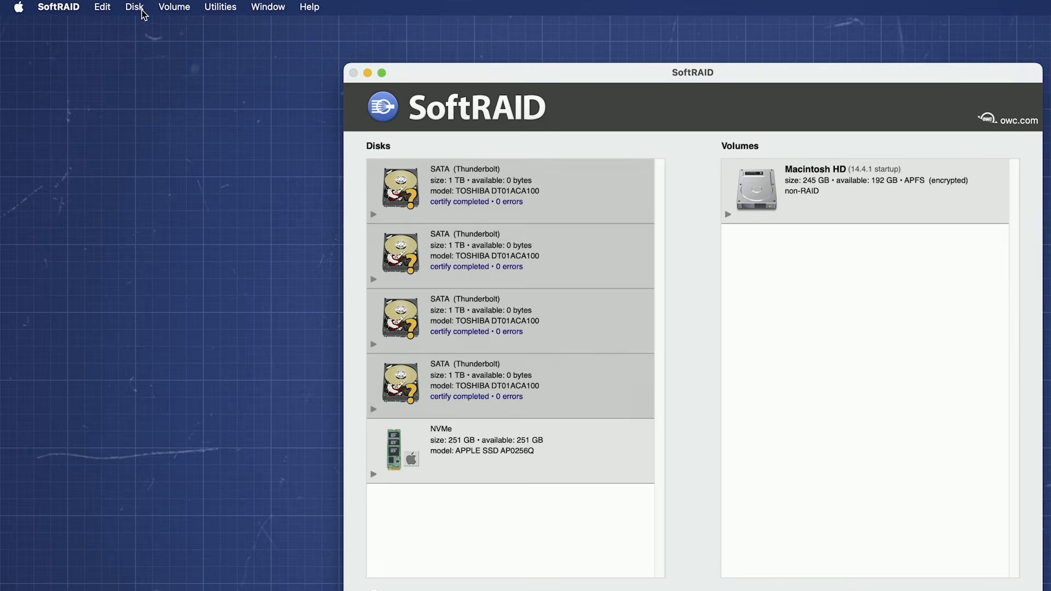
- Initialize the four certified SATA disks, authorizing with the admin password so each shows 1 TB available
{"action": "left_click", "coordinate": [134, 7]}
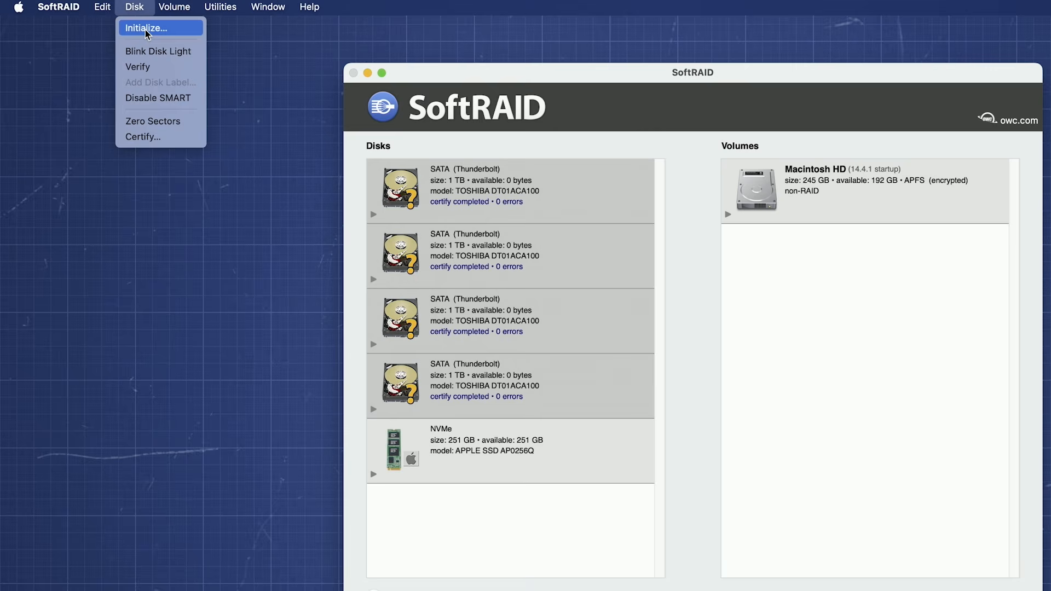
{"action": "left_click", "coordinate": [146, 27]}
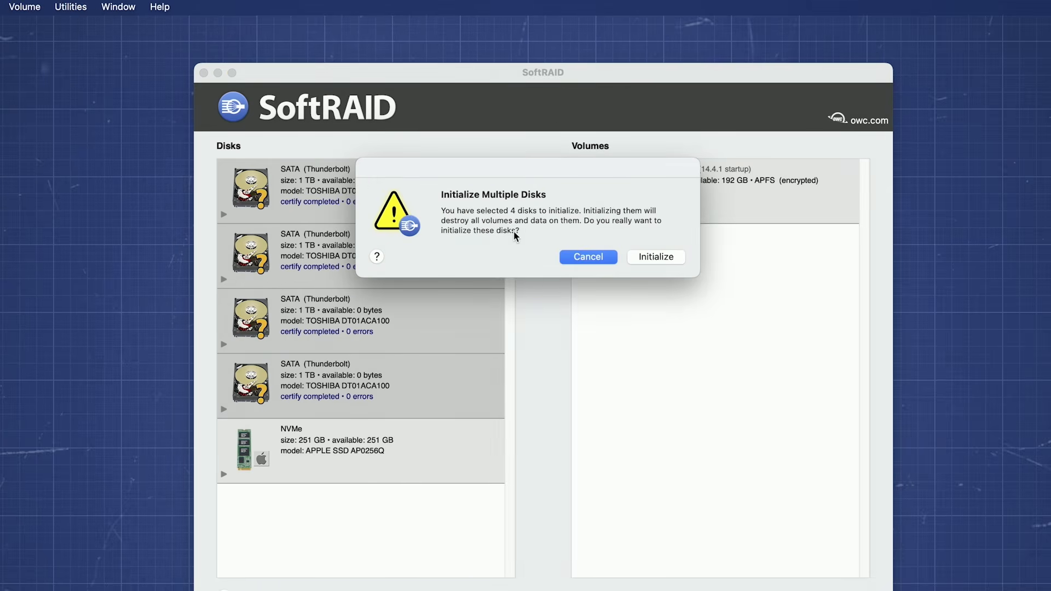
{"action": "left_click", "coordinate": [655, 257]}
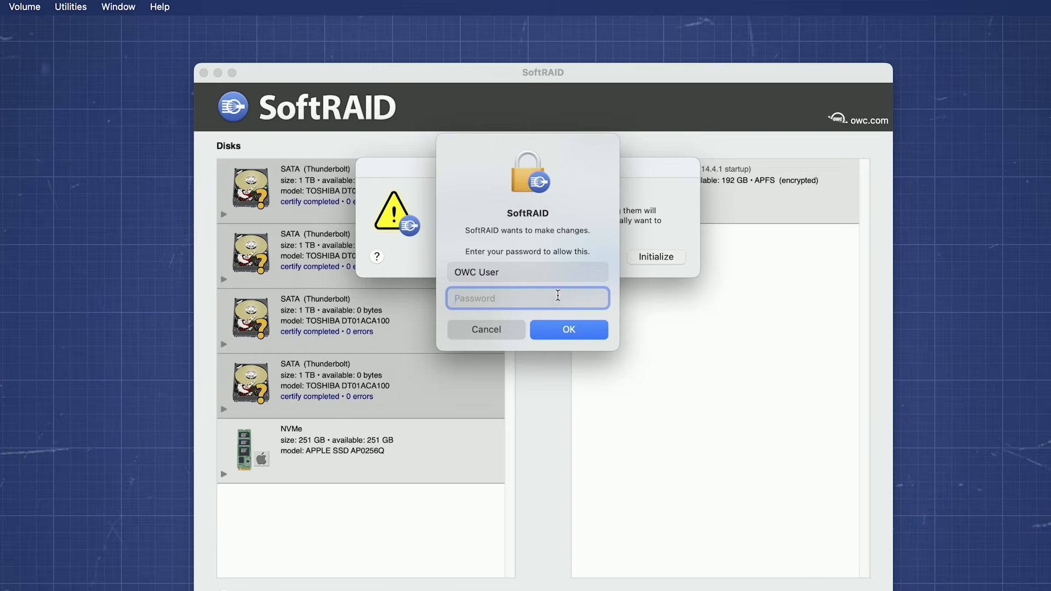
{"action": "type", "text": "•••"}
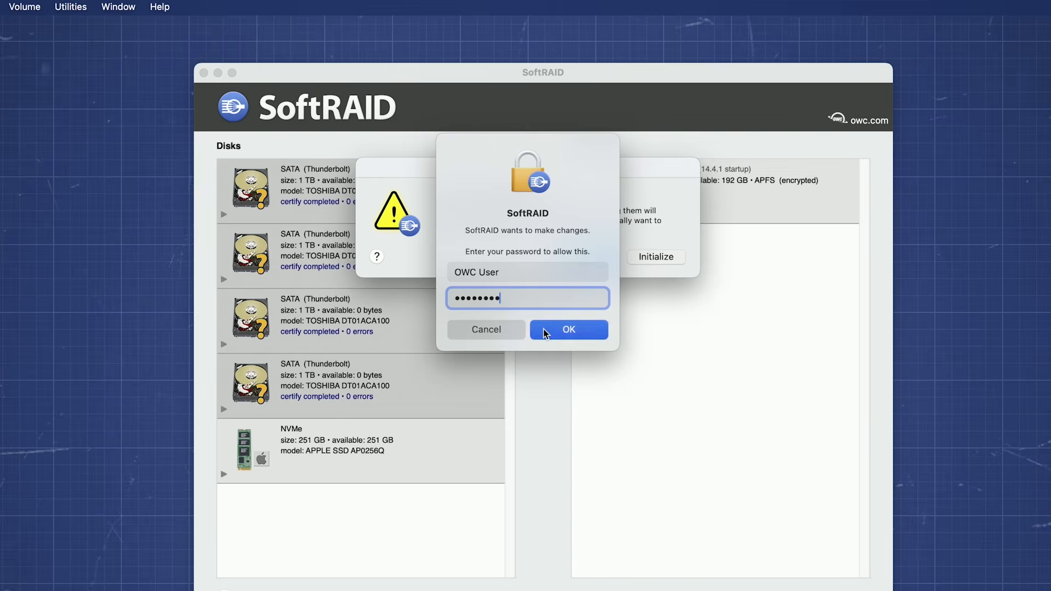
{"action": "left_click", "coordinate": [568, 329]}
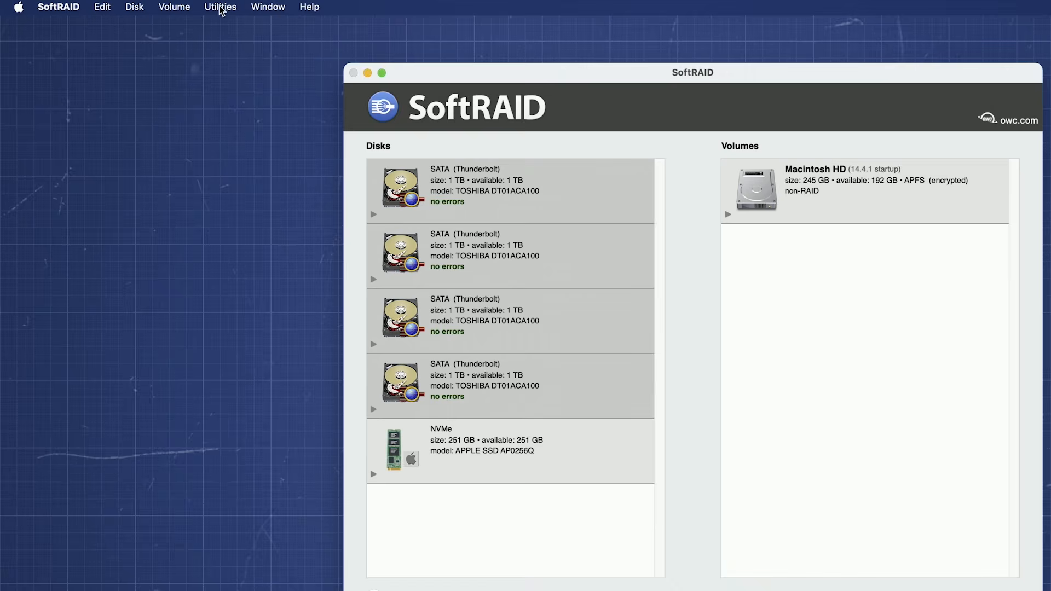
- Start a new volume from the four SATA disks and bring up the volume type choices
{"action": "left_click", "coordinate": [174, 6]}
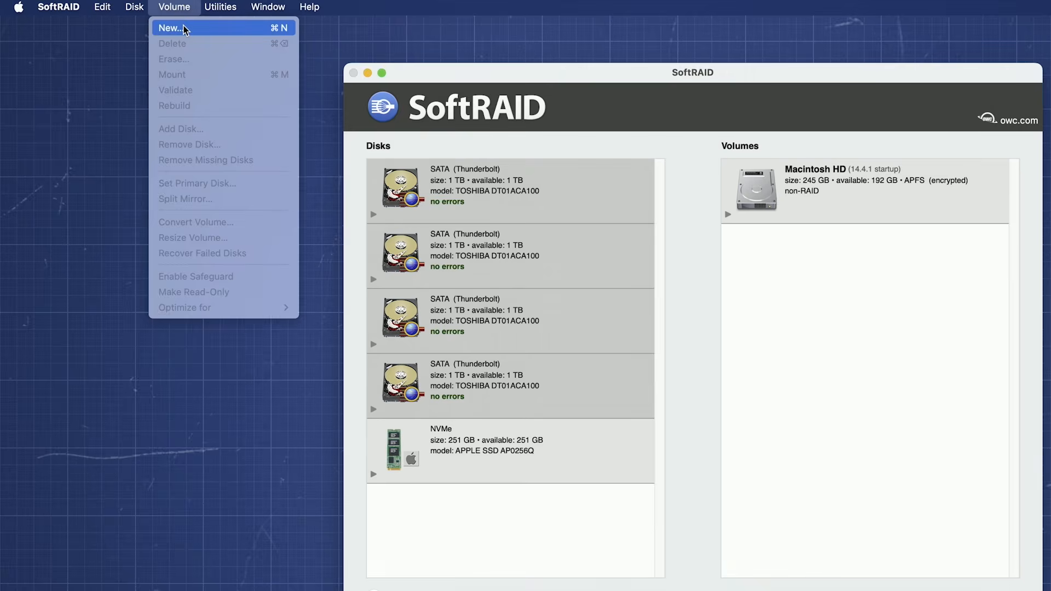
{"action": "left_click", "coordinate": [171, 27]}
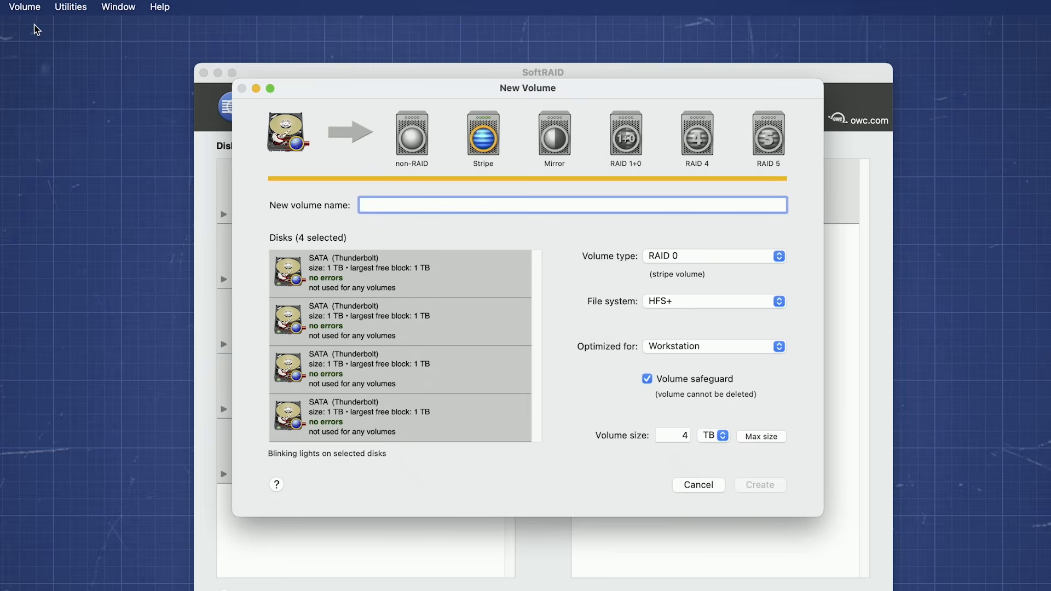
{"action": "left_click", "coordinate": [569, 205]}
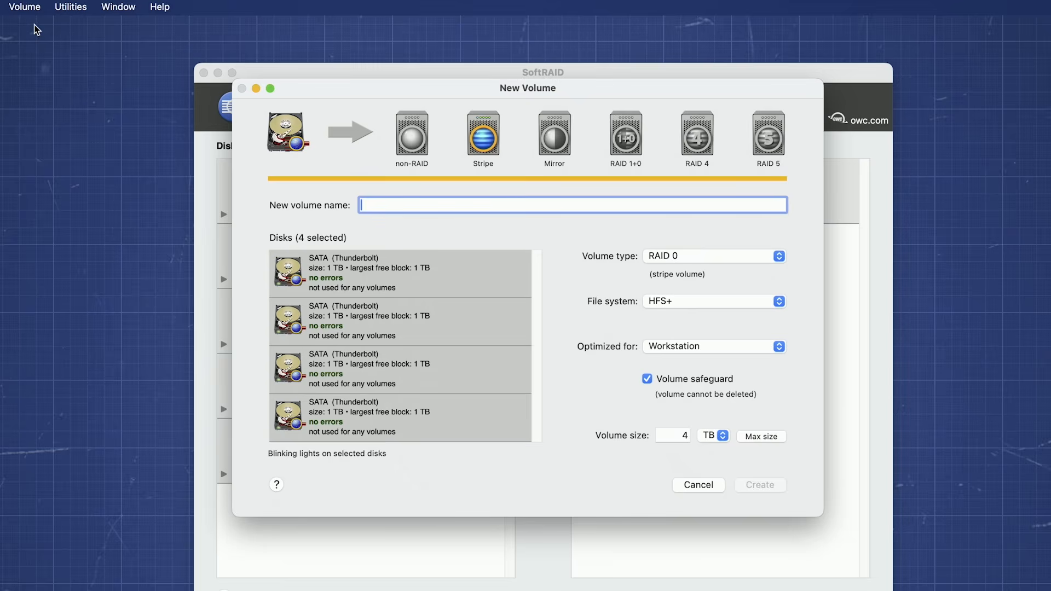
{"action": "mouse_move", "coordinate": [407, 148]}
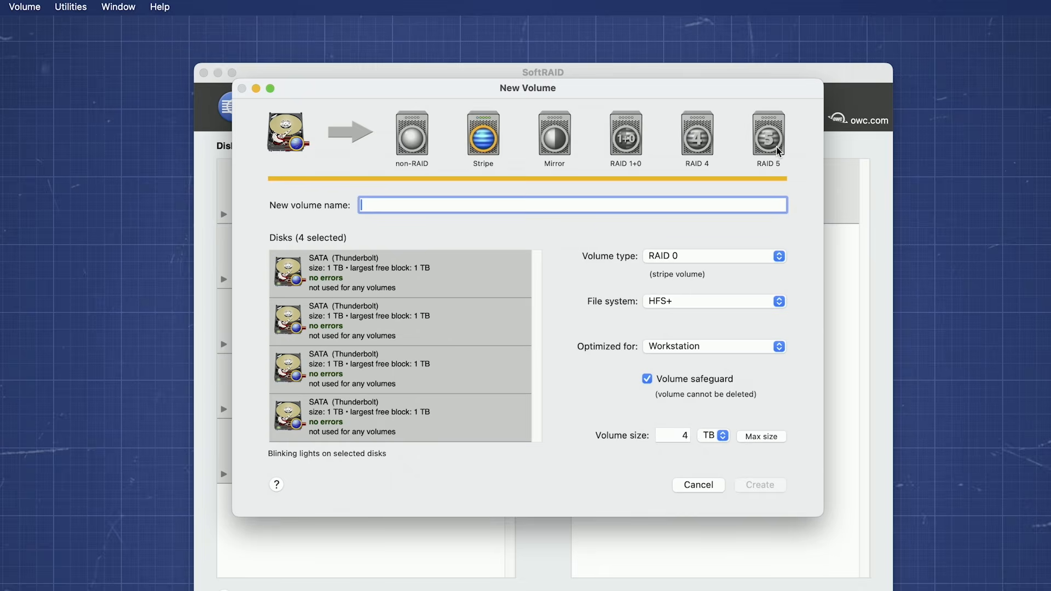
{"action": "mouse_move", "coordinate": [698, 273]}
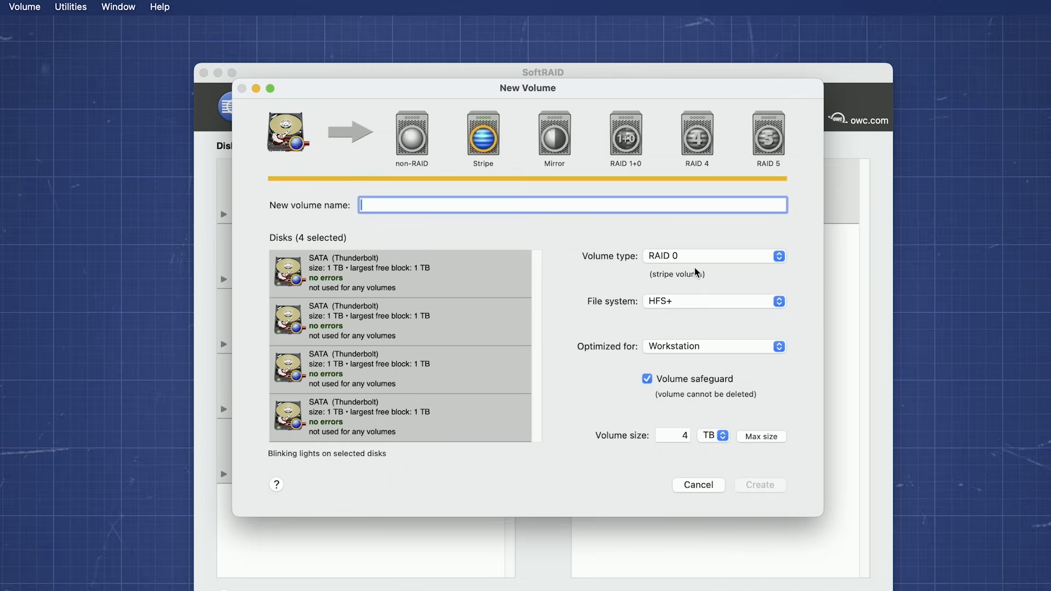
{"action": "left_click", "coordinate": [713, 255]}
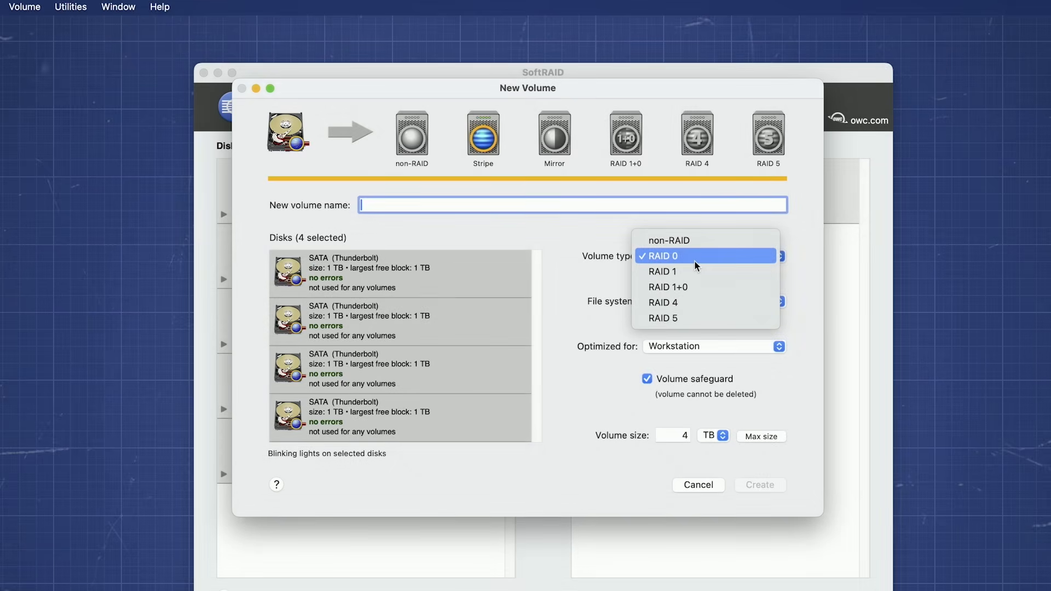
{"action": "mouse_move", "coordinate": [707, 287]}
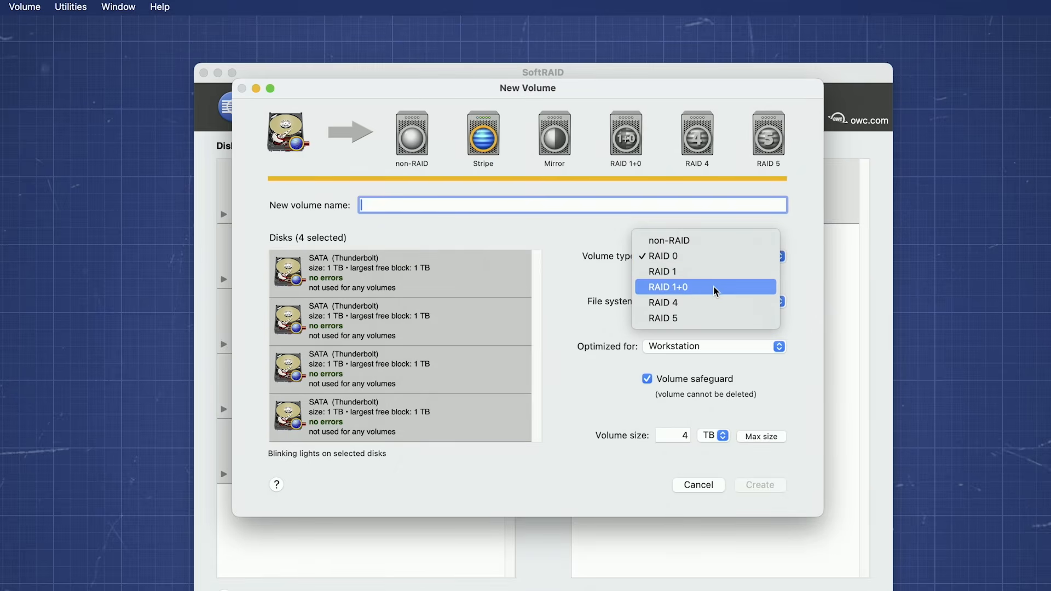
{"action": "left_click", "coordinate": [668, 287]}
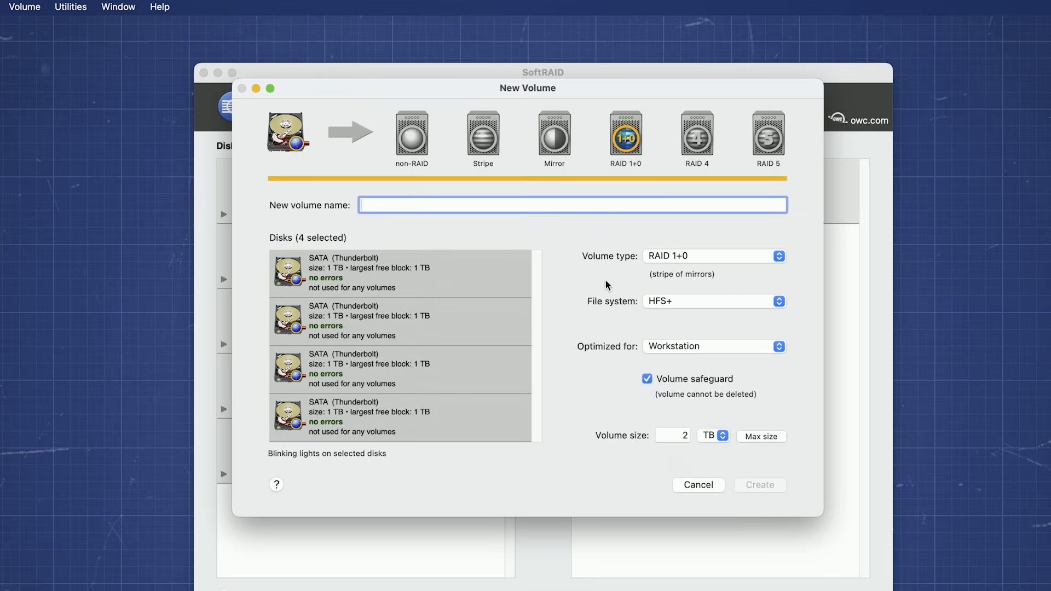
{"action": "mouse_move", "coordinate": [428, 279]}
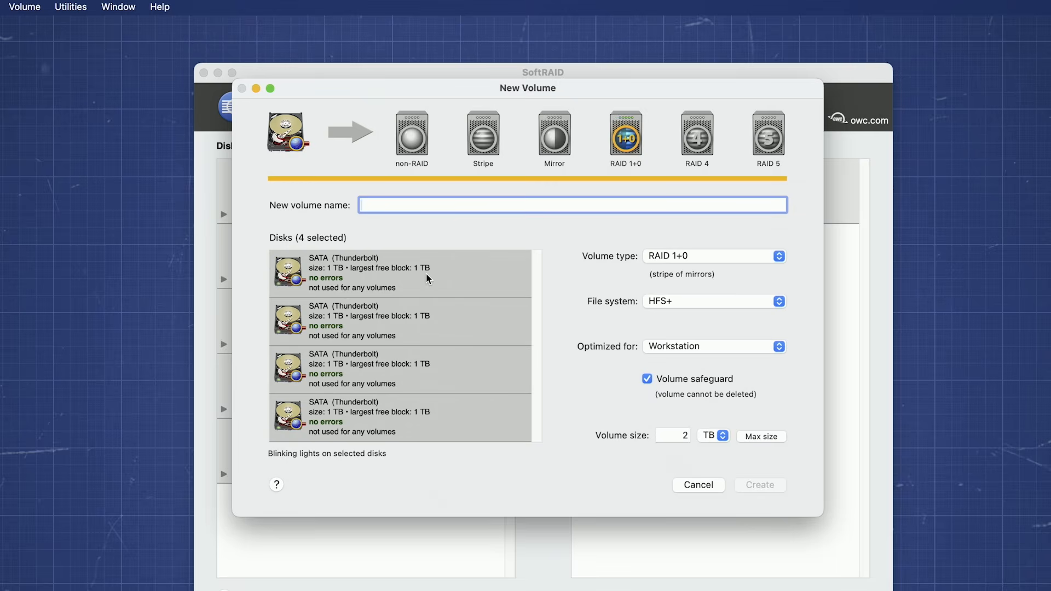
{"action": "left_click", "coordinate": [399, 273]}
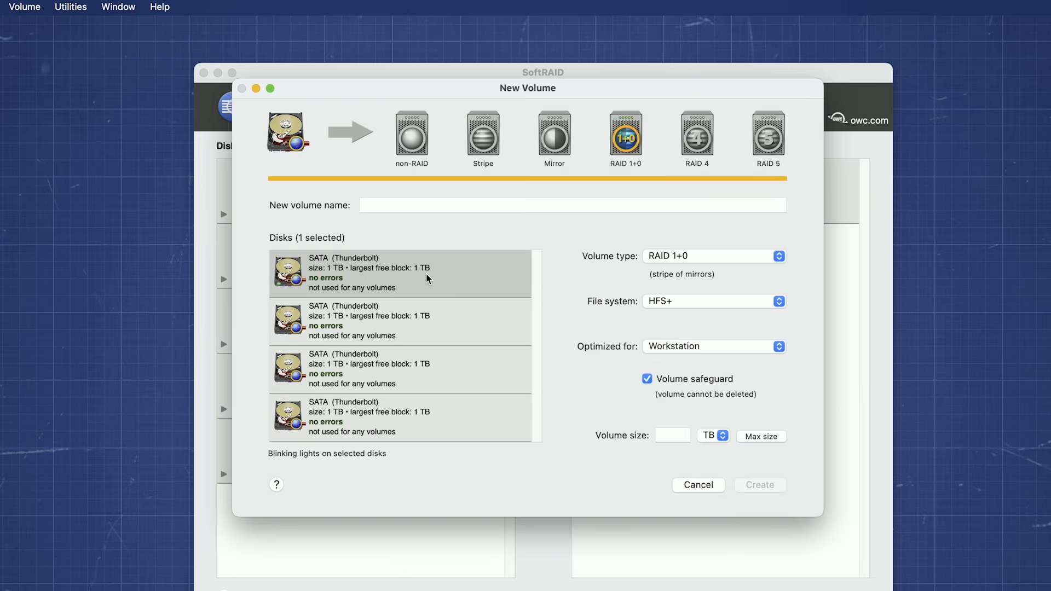
{"action": "left_click", "coordinate": [399, 321]}
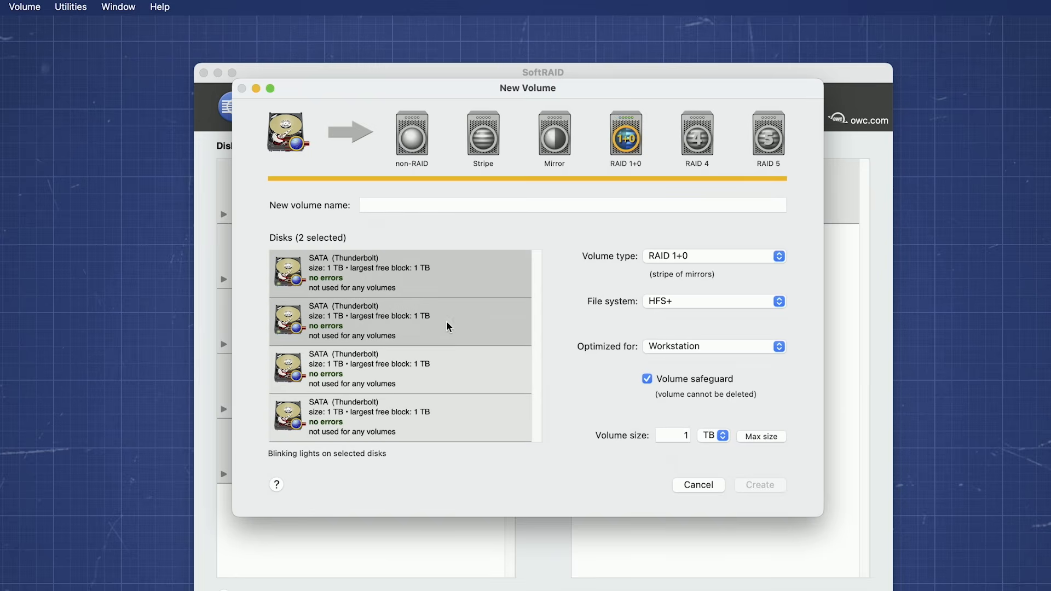
{"action": "left_click", "coordinate": [401, 369]}
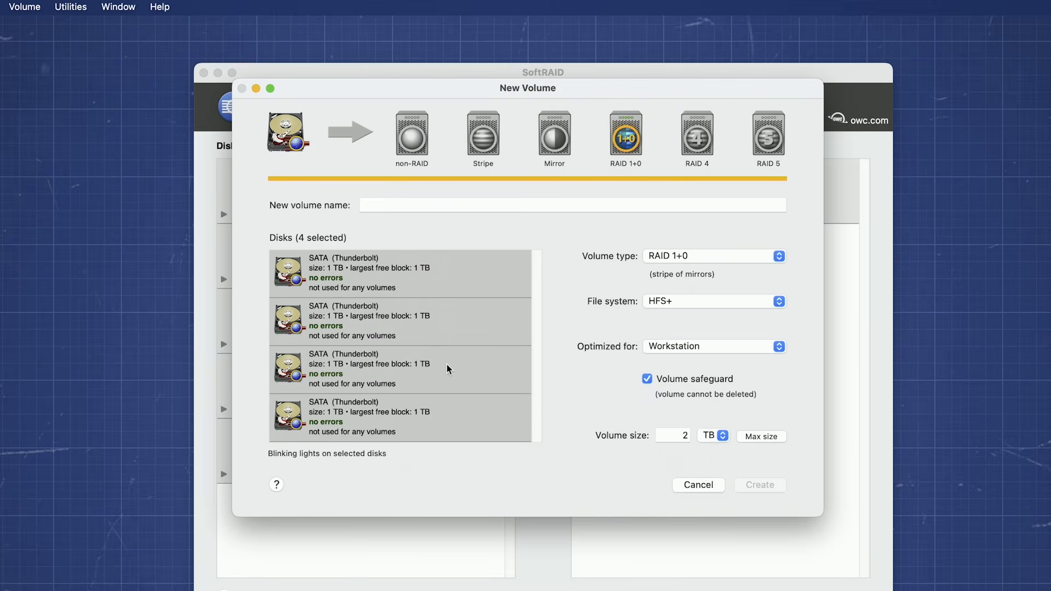
- Name the new volume 'RAID Volume' and check its File system is HFS+
{"action": "left_click", "coordinate": [572, 204]}
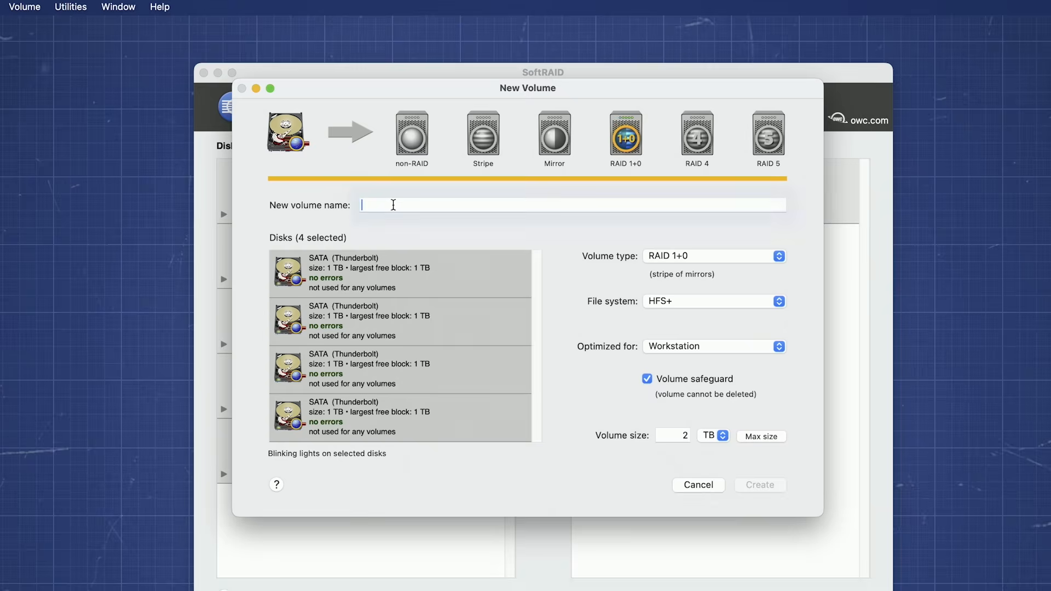
{"action": "type", "text": "RAID"}
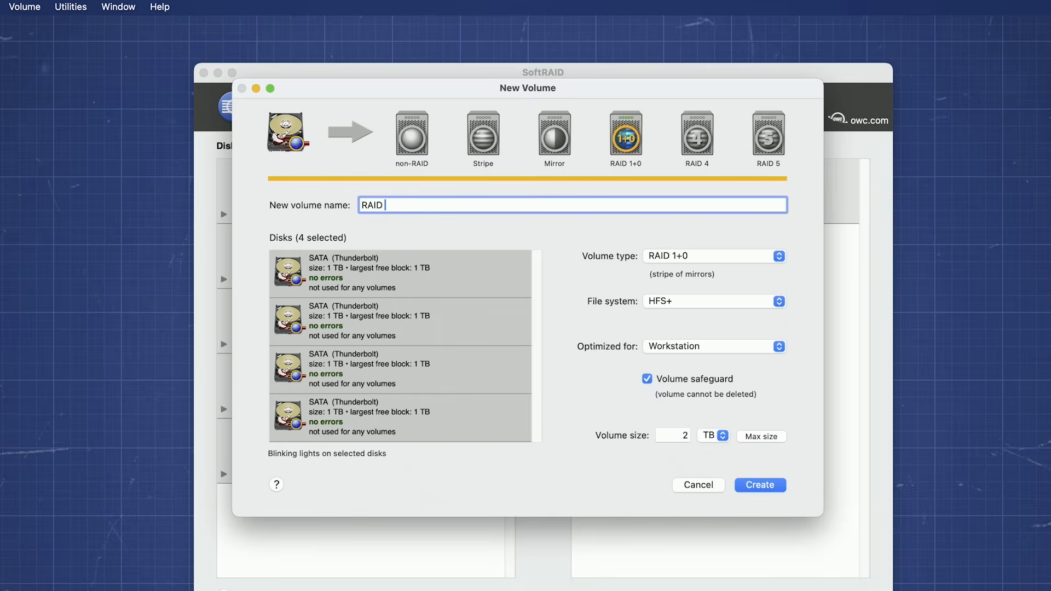
{"action": "type", "text": "Volume"}
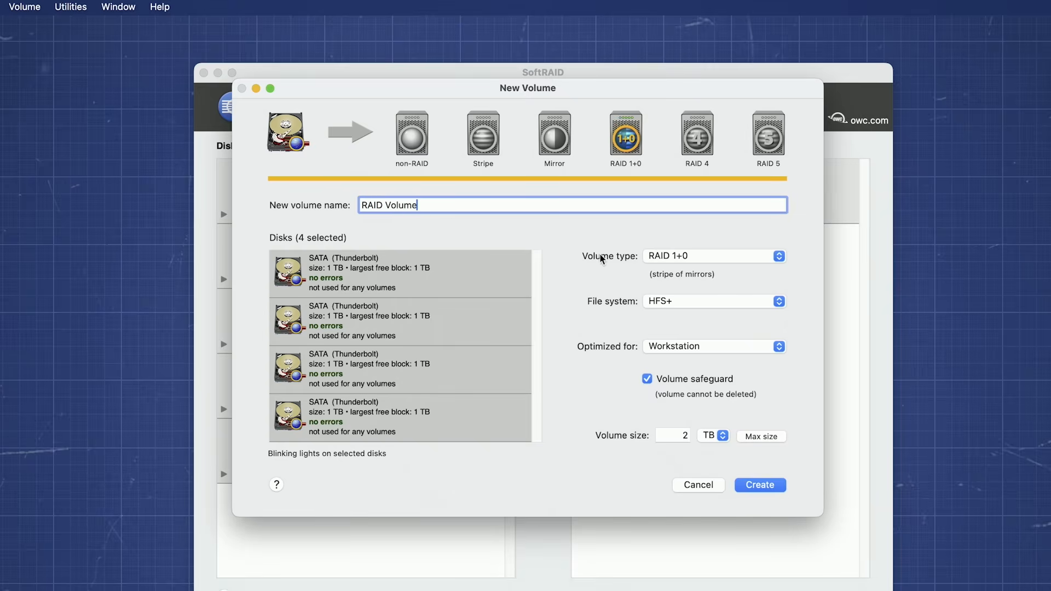
{"action": "mouse_move", "coordinate": [710, 304]}
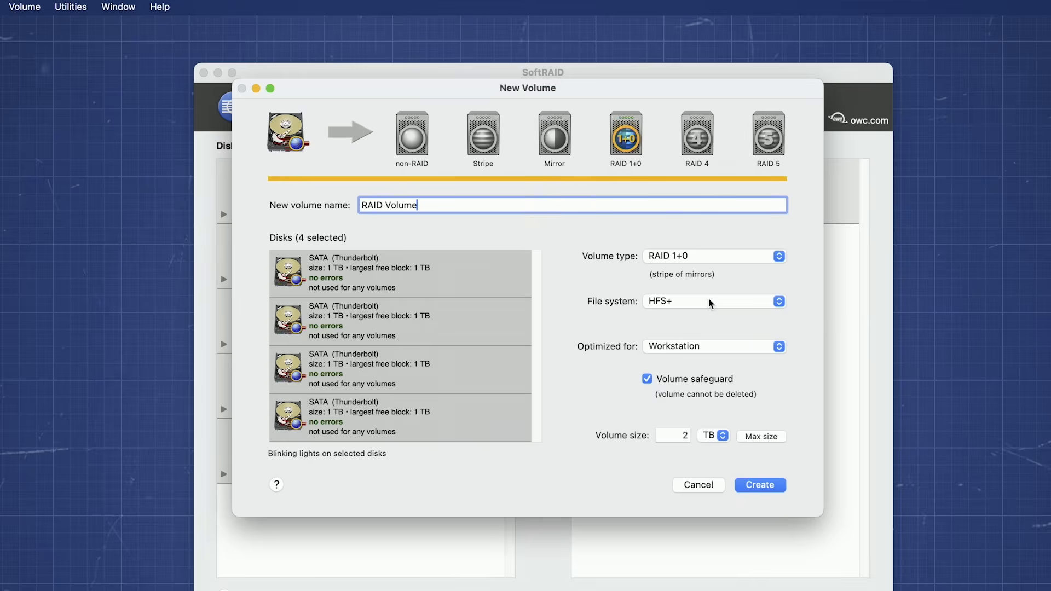
{"action": "left_click", "coordinate": [713, 302]}
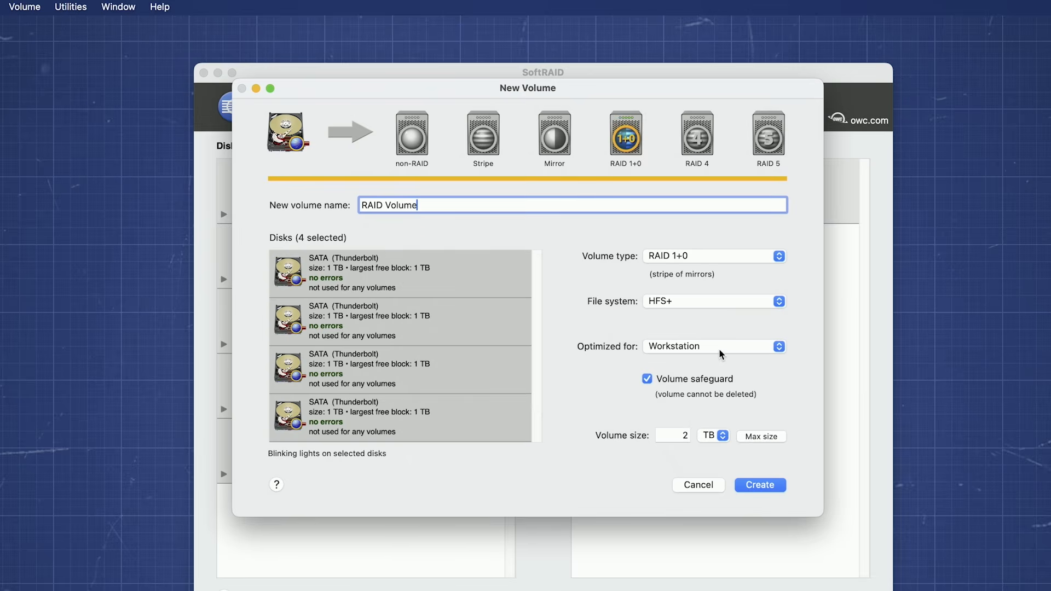
- Change the volume's Optimized for setting from Workstation to Digital Video
{"action": "left_click", "coordinate": [713, 346]}
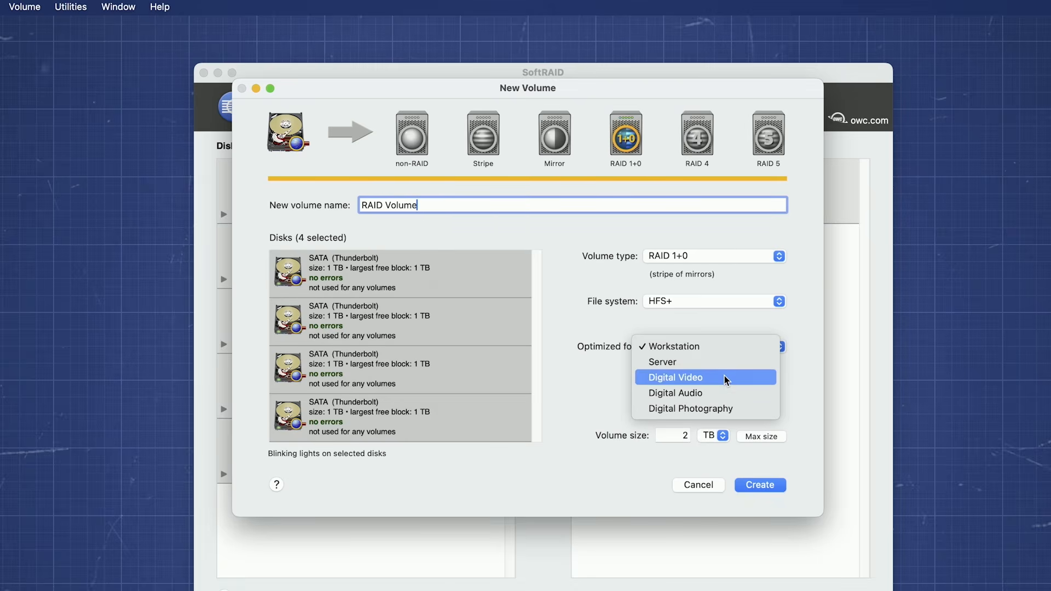
{"action": "left_click", "coordinate": [675, 376]}
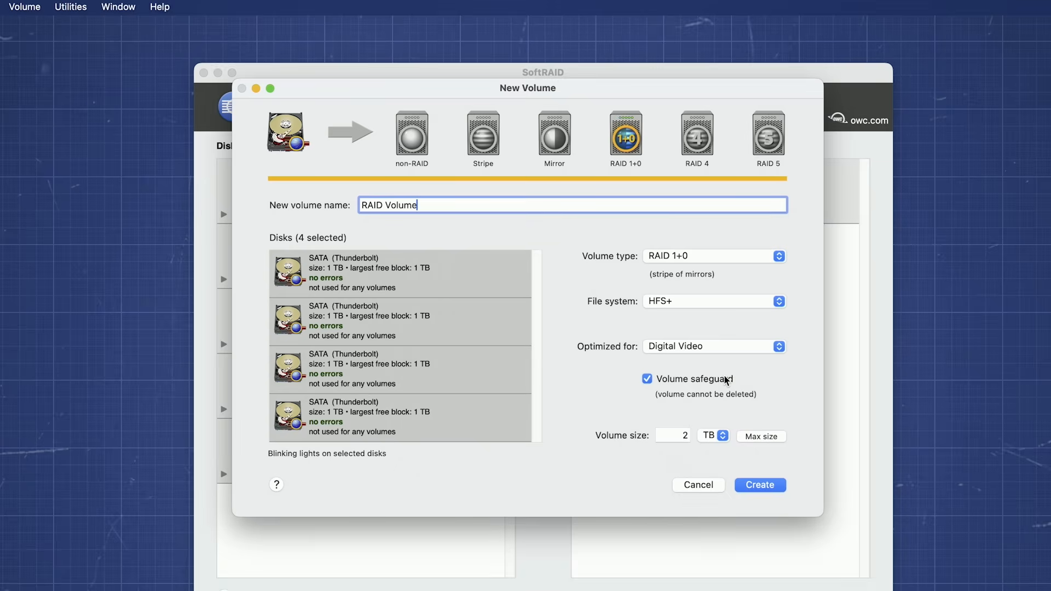
{"action": "mouse_move", "coordinate": [725, 383]}
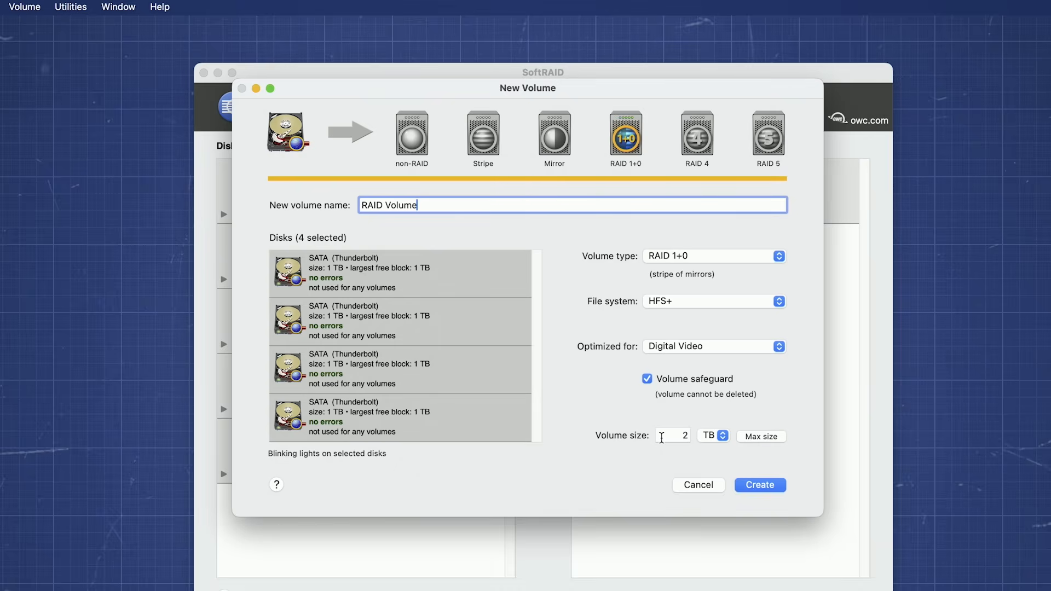
- Start creating the volume and accept the default 128 KB stripe unit size
{"action": "left_click", "coordinate": [759, 485]}
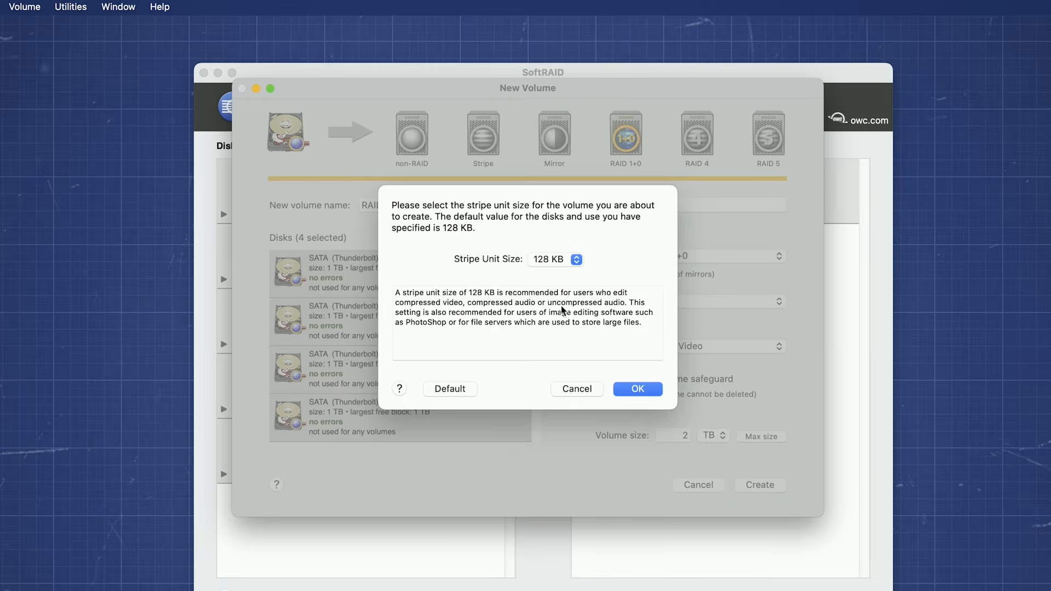
{"action": "mouse_move", "coordinate": [555, 276]}
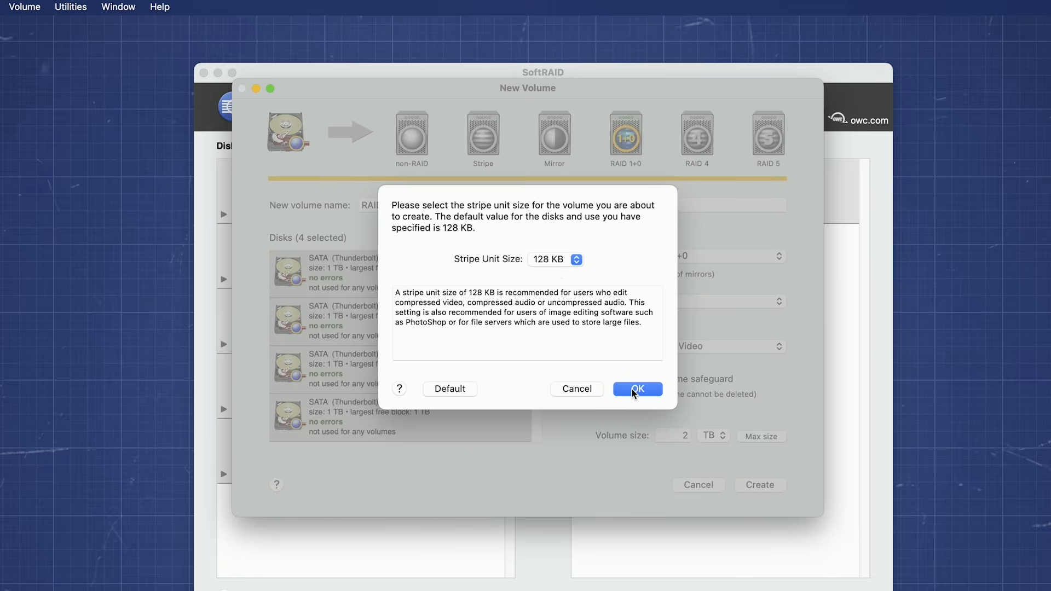
{"action": "left_click", "coordinate": [636, 389]}
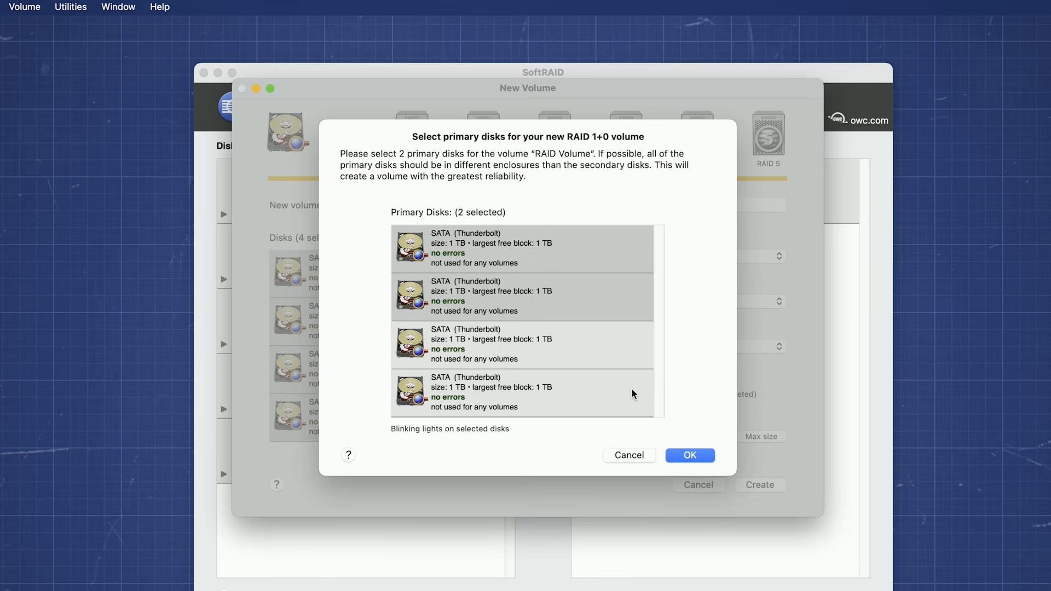
{"action": "mouse_move", "coordinate": [636, 391]}
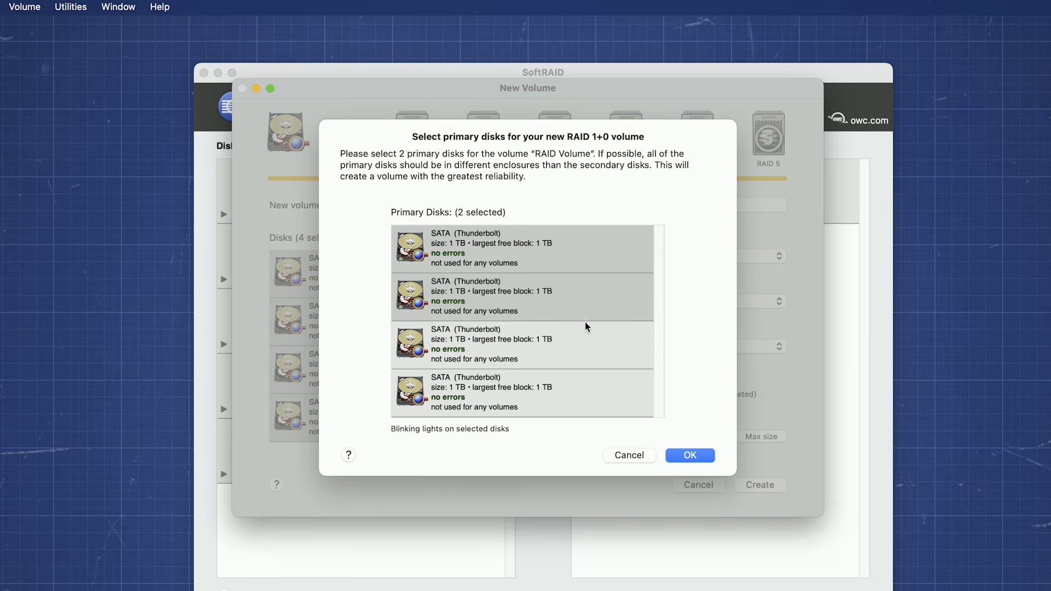
- Select the first two disks as primaries and confirm to create 'RAID Volume'
{"action": "left_click", "coordinate": [521, 296]}
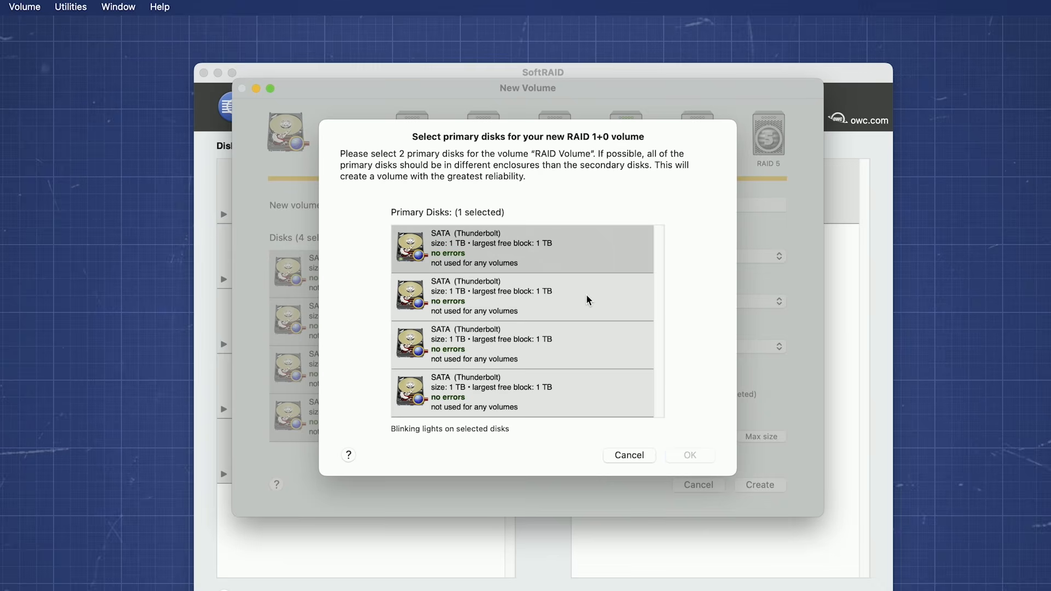
{"action": "left_click", "coordinate": [523, 298]}
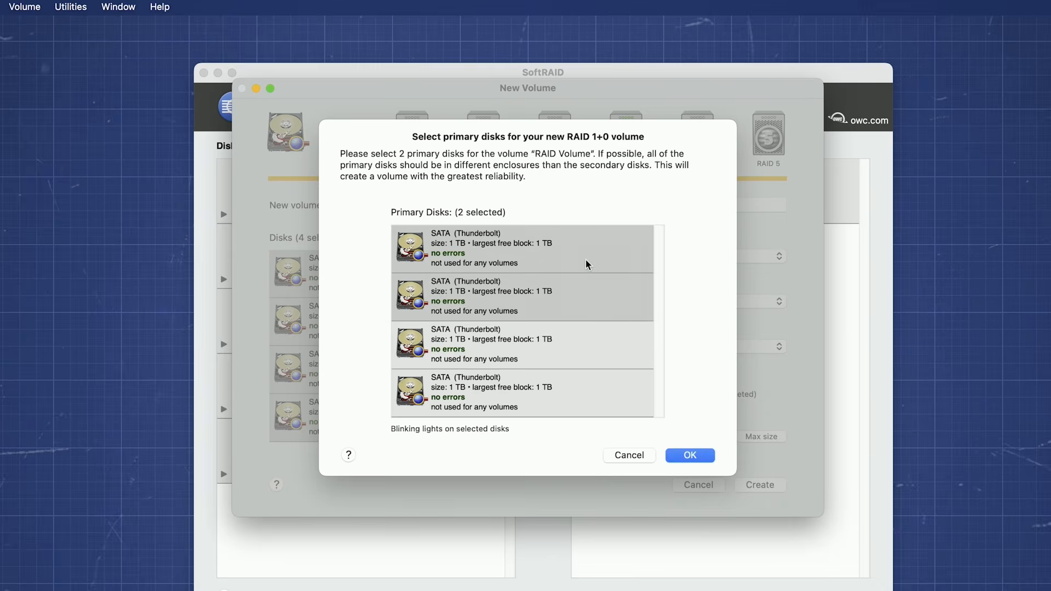
{"action": "mouse_move", "coordinate": [589, 312]}
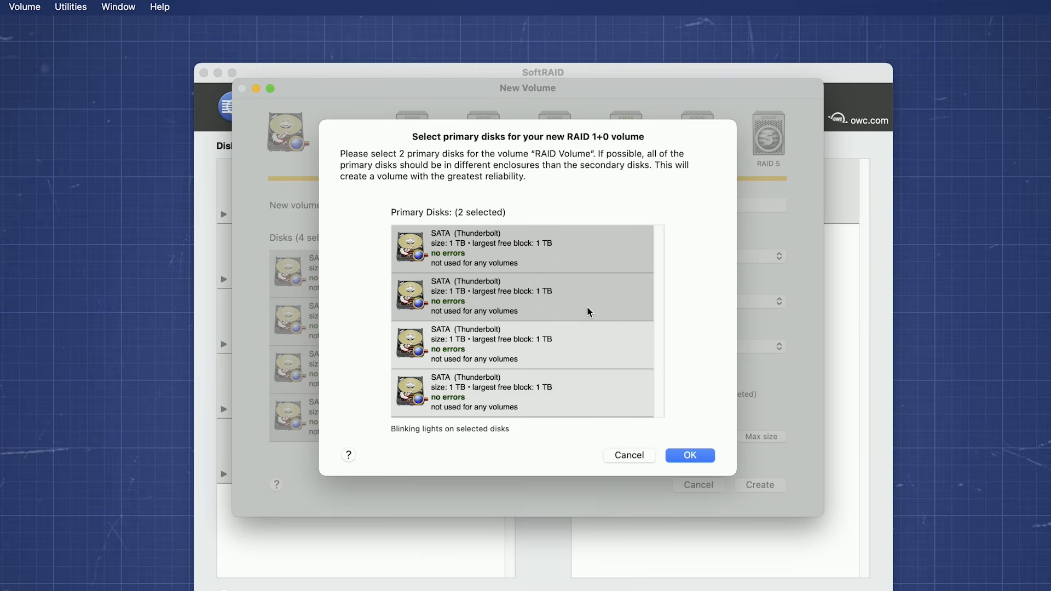
{"action": "mouse_move", "coordinate": [590, 311]}
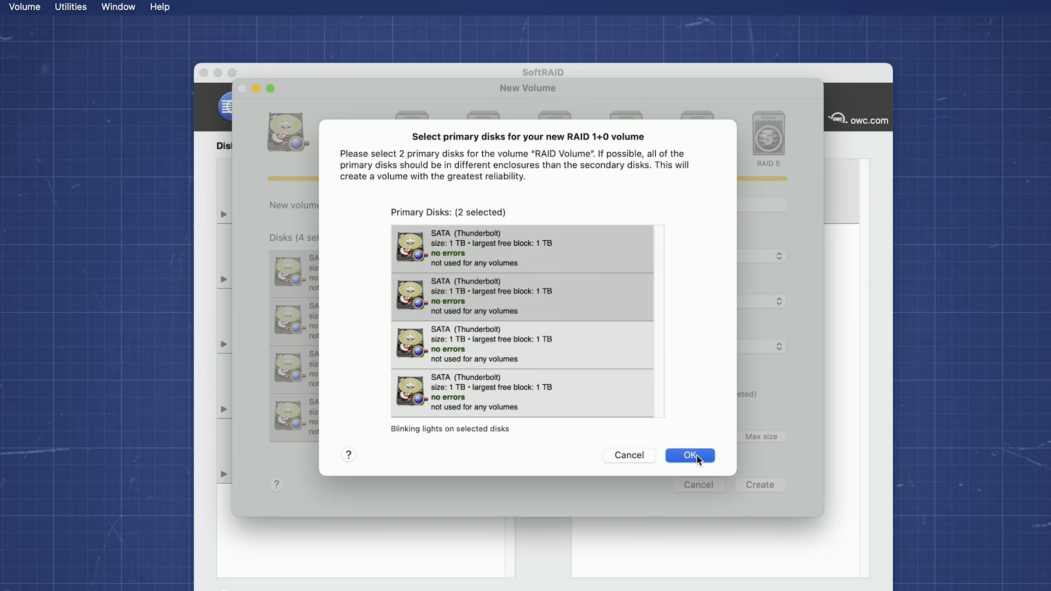
{"action": "left_click", "coordinate": [688, 456]}
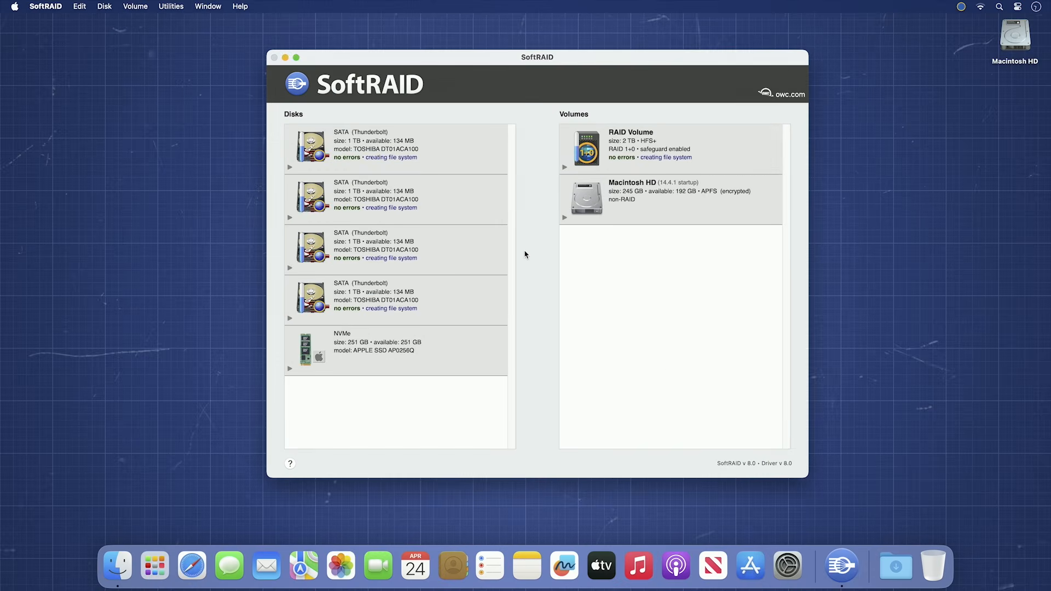